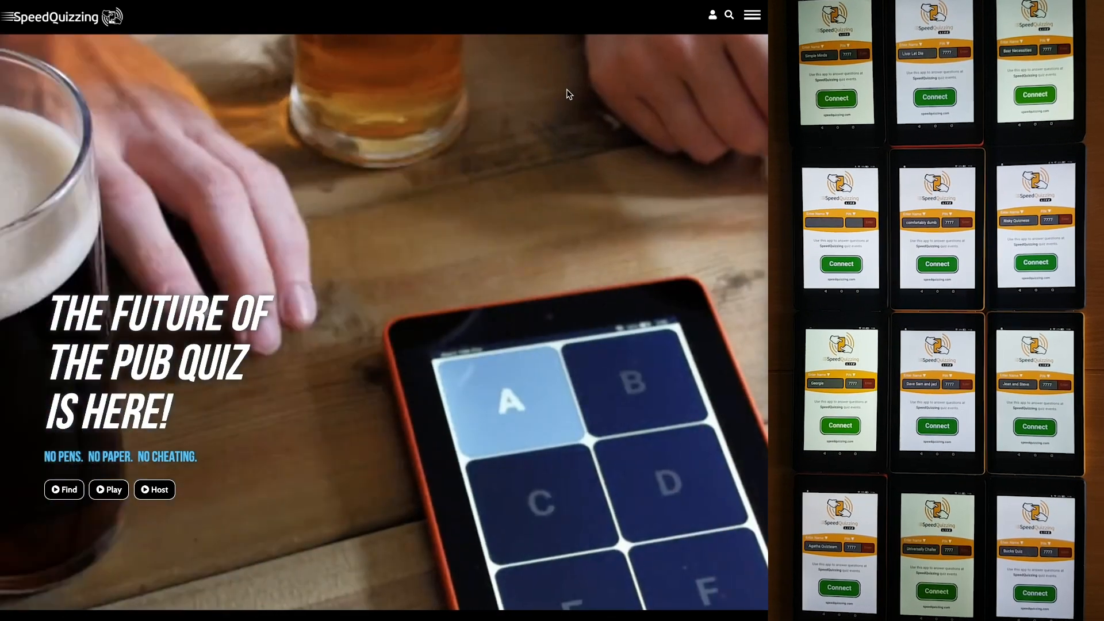
Sign in via the account menu, view the Pro members area, then return to Live
click(713, 15)
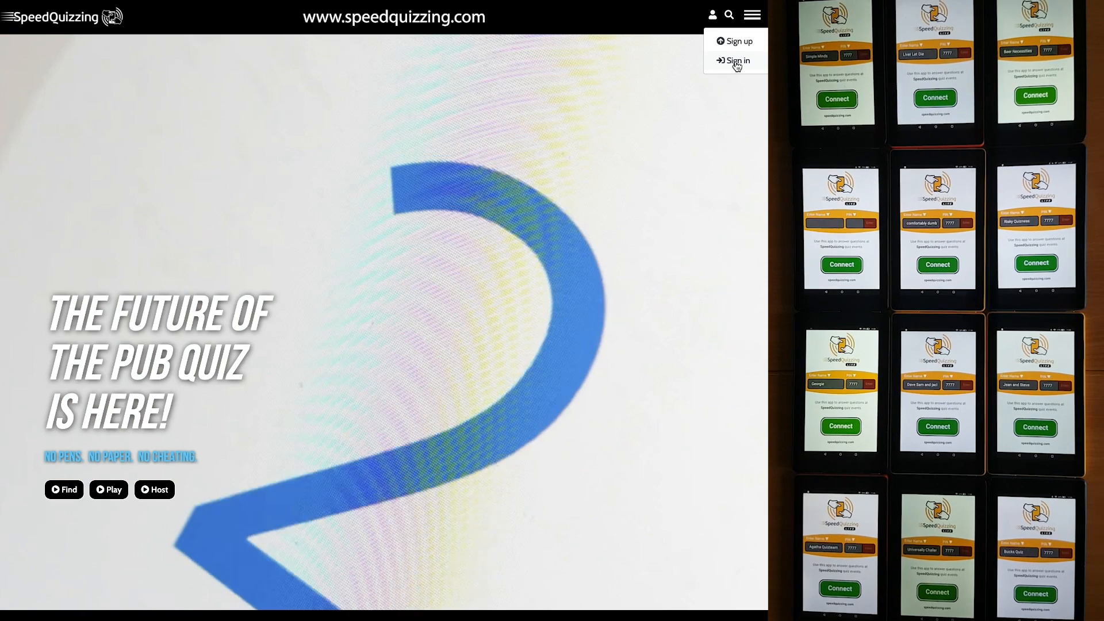
click(736, 61)
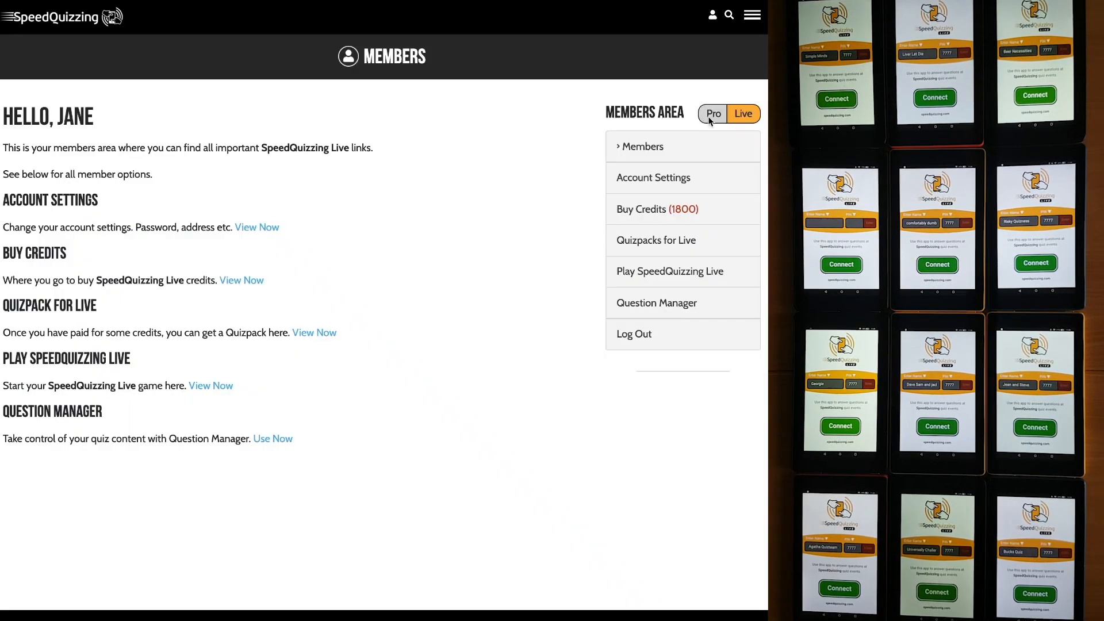
click(713, 114)
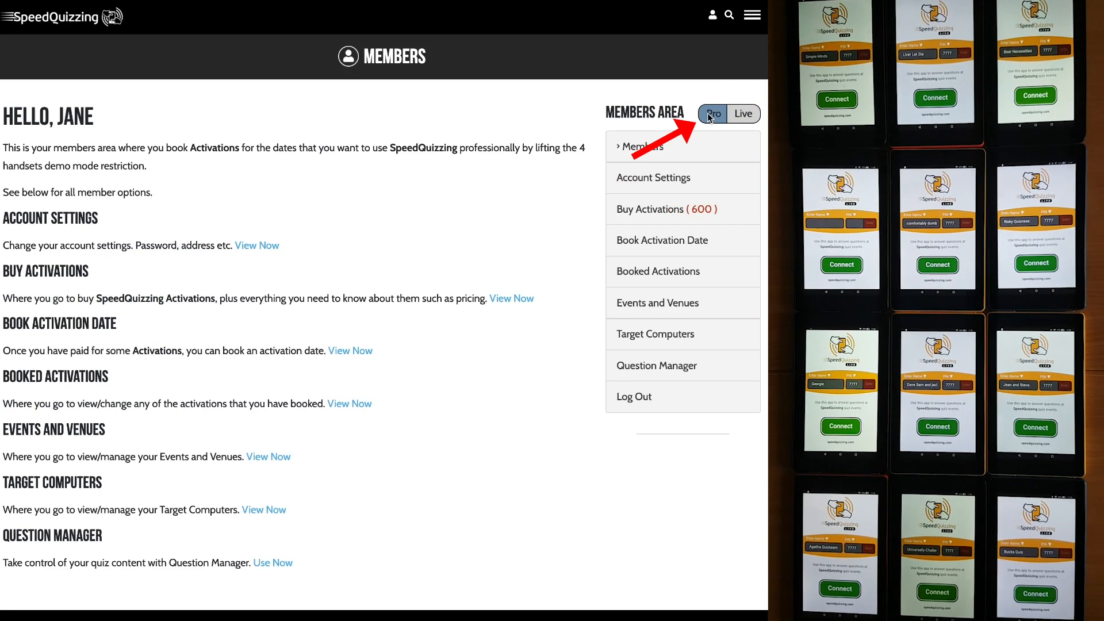
mouse_move(744, 114)
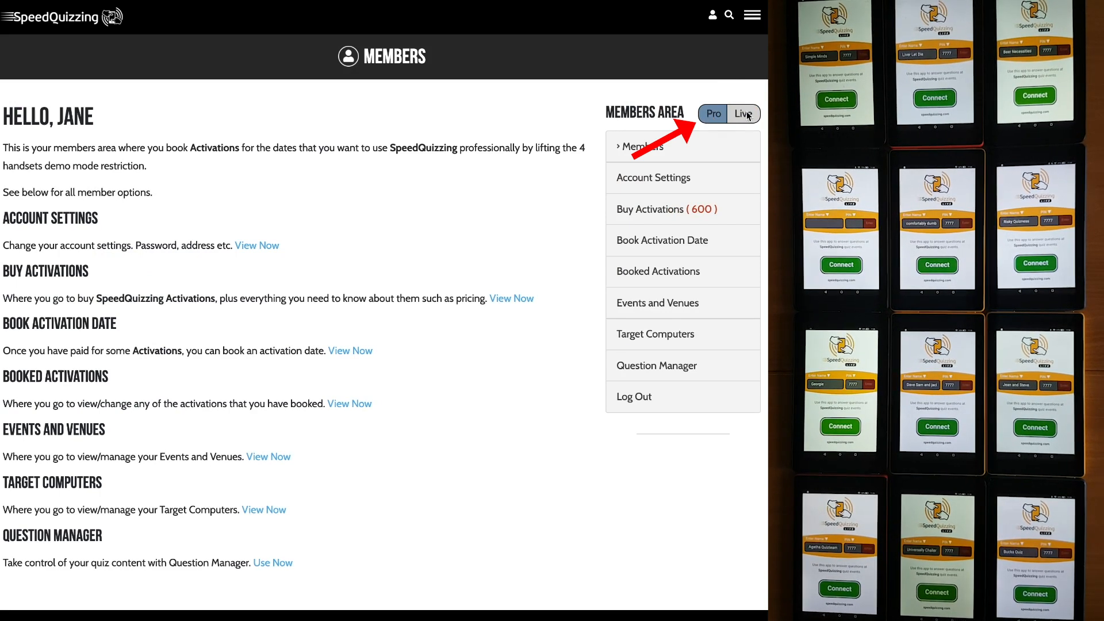
click(744, 114)
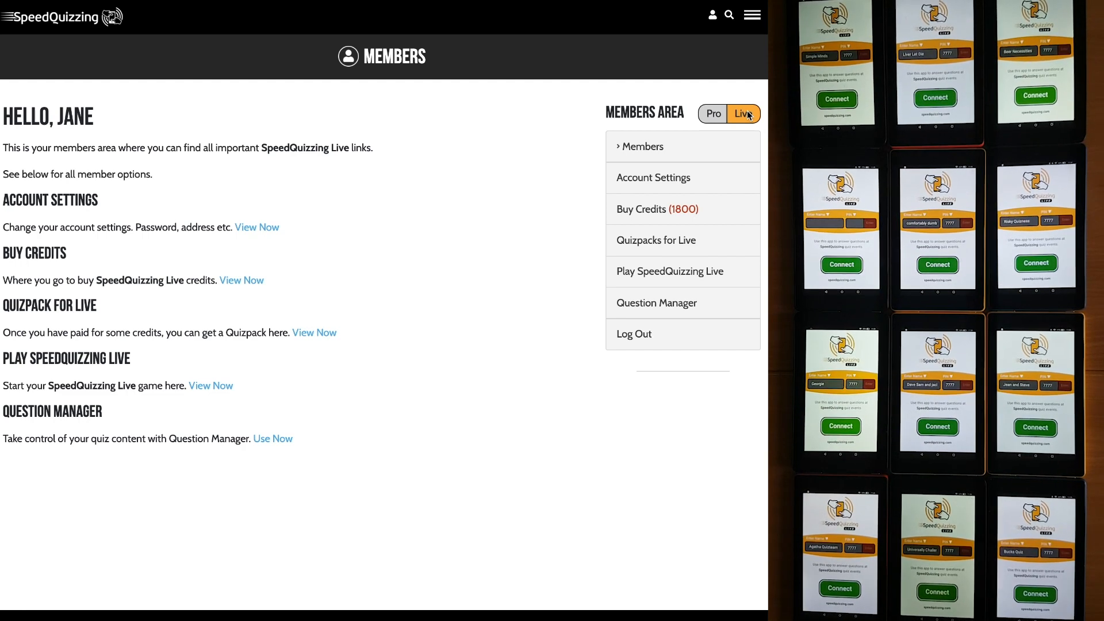
mouse_move(680, 272)
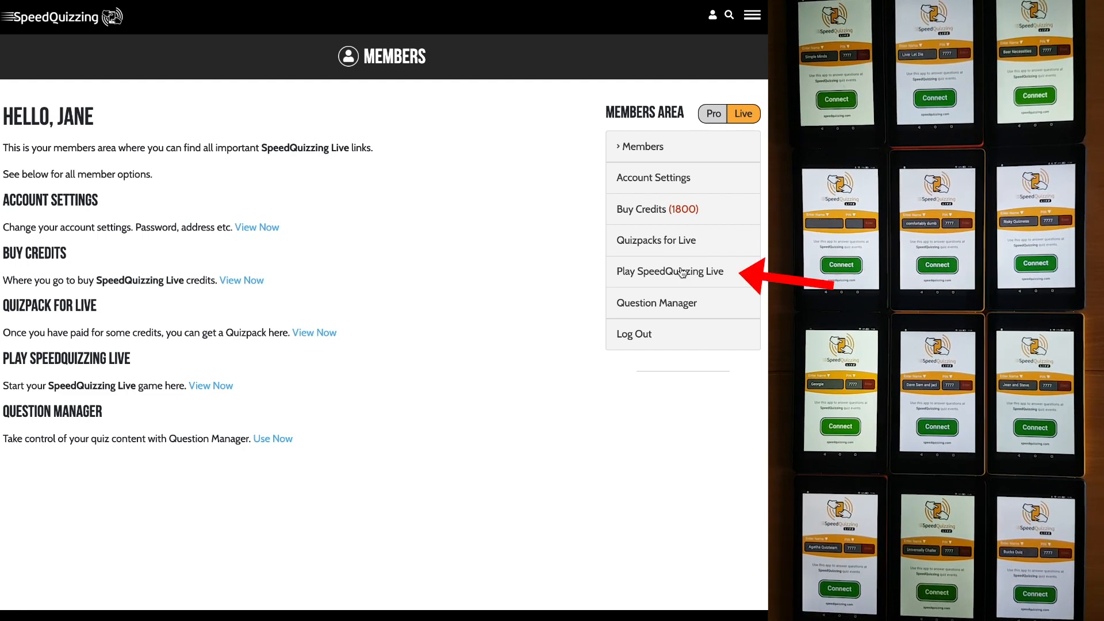
Go to Play SpeedQuizzing Live and start a new live quiz with PIN 7777
click(669, 272)
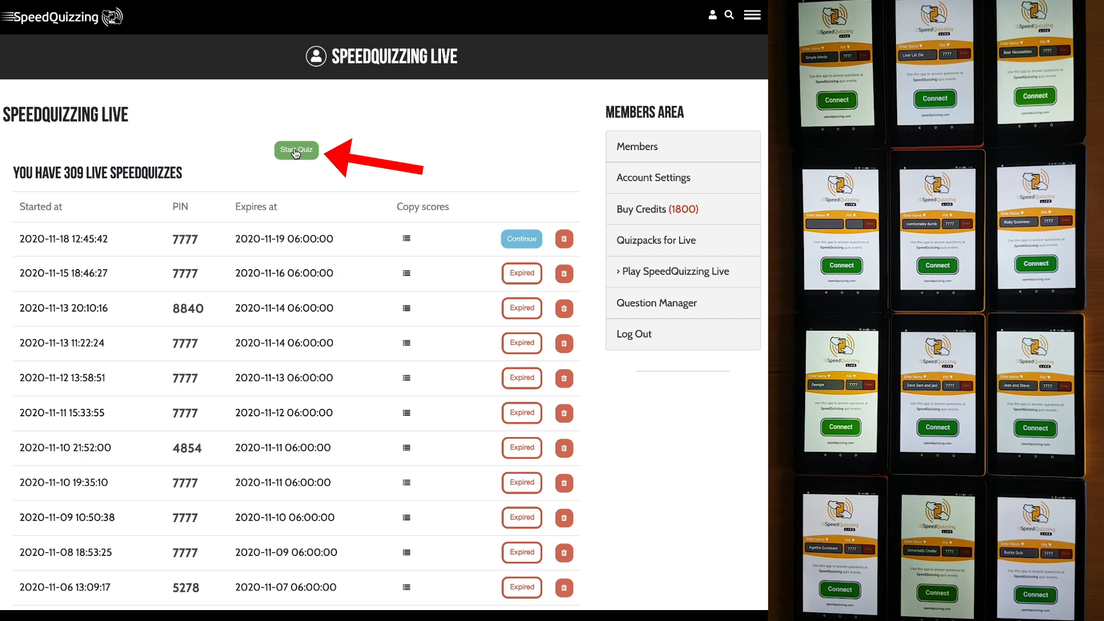
click(295, 150)
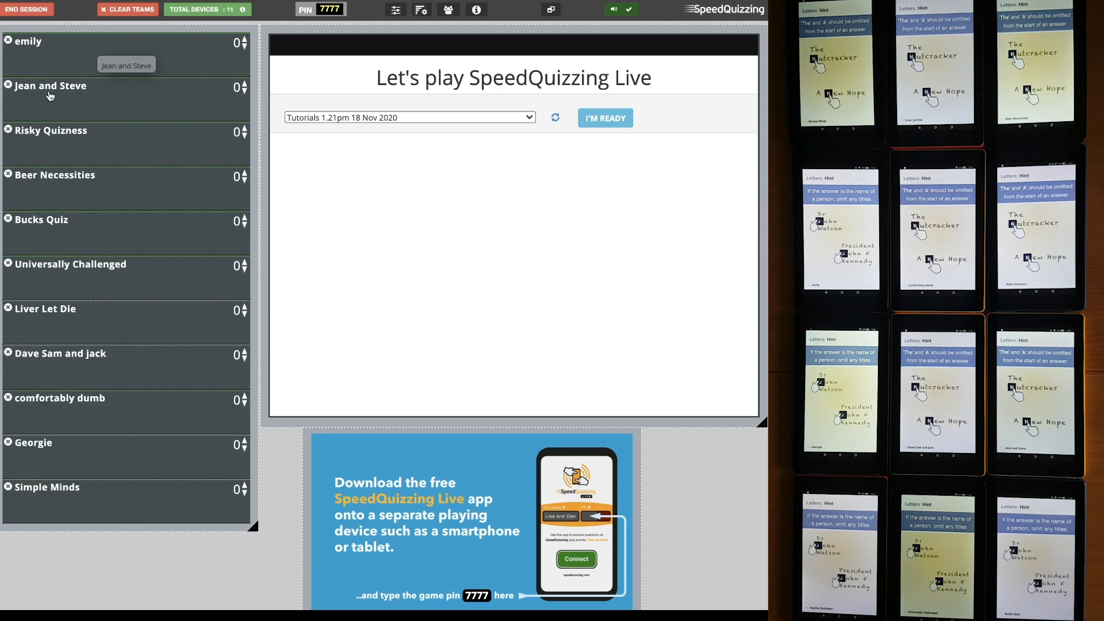
Open Jean and Steve's team details and set their colour to green
click(49, 86)
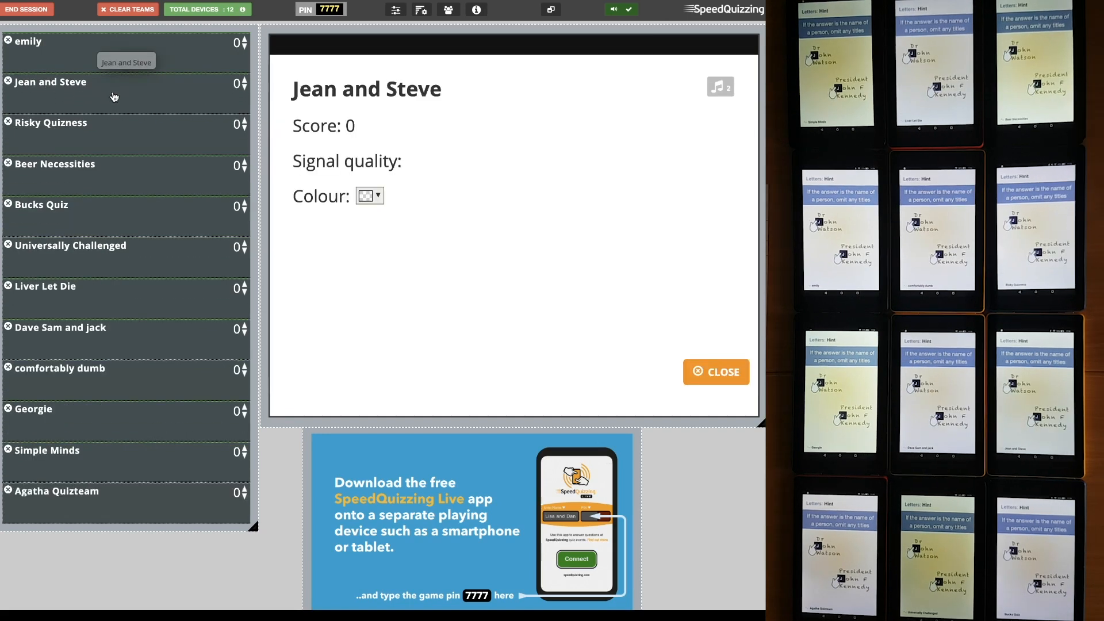
click(378, 195)
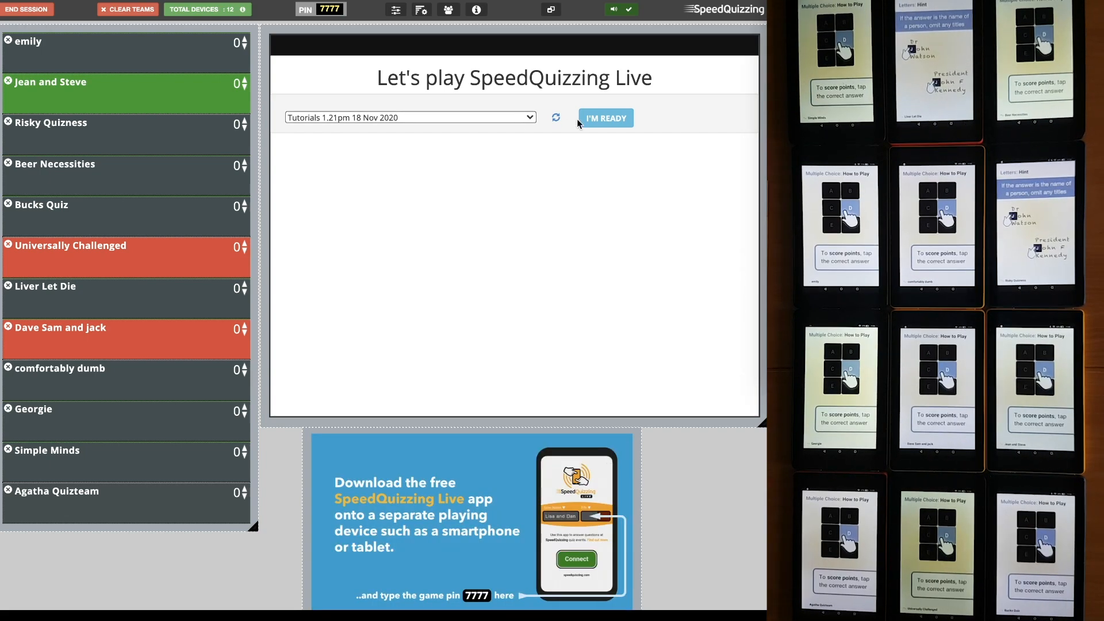
Confirm I'M READY to load the quizpack and start the Keypad round at Question 1
click(605, 118)
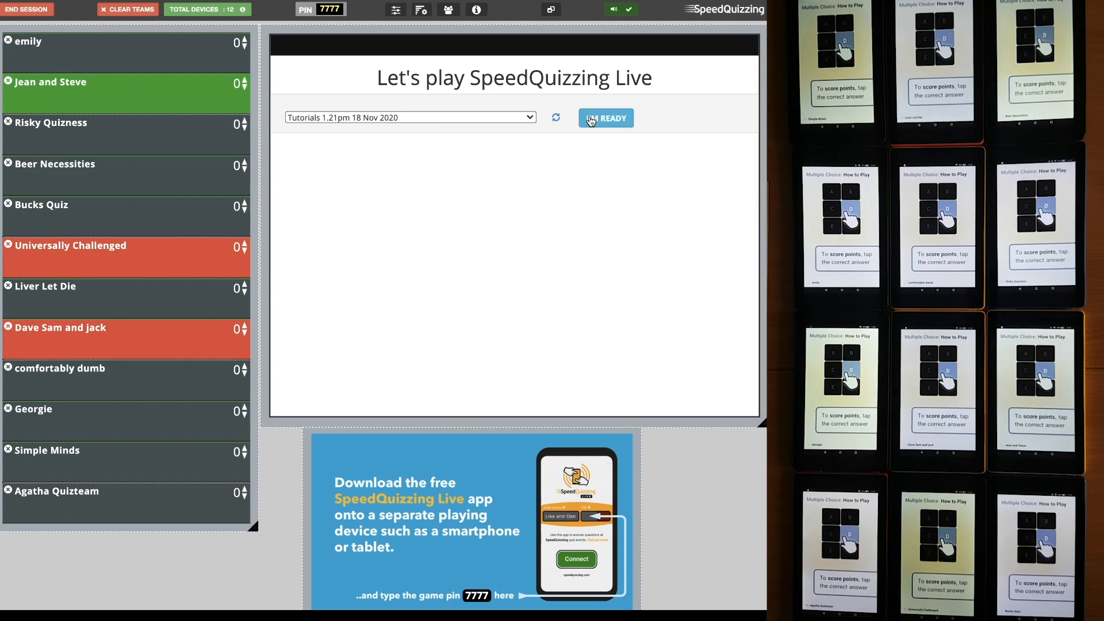
click(605, 117)
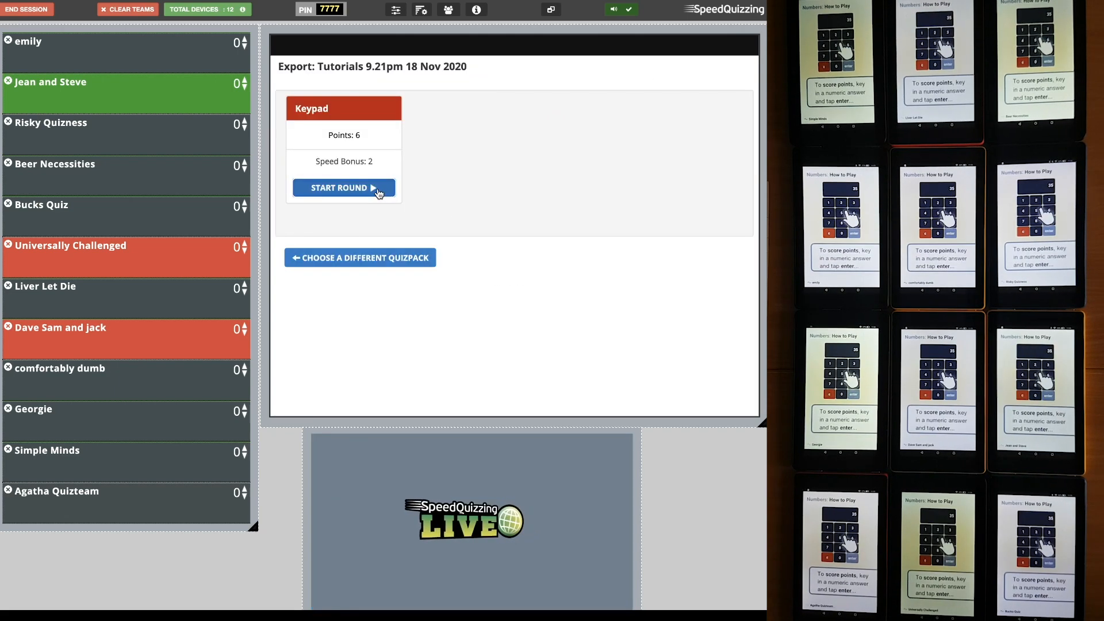
click(344, 188)
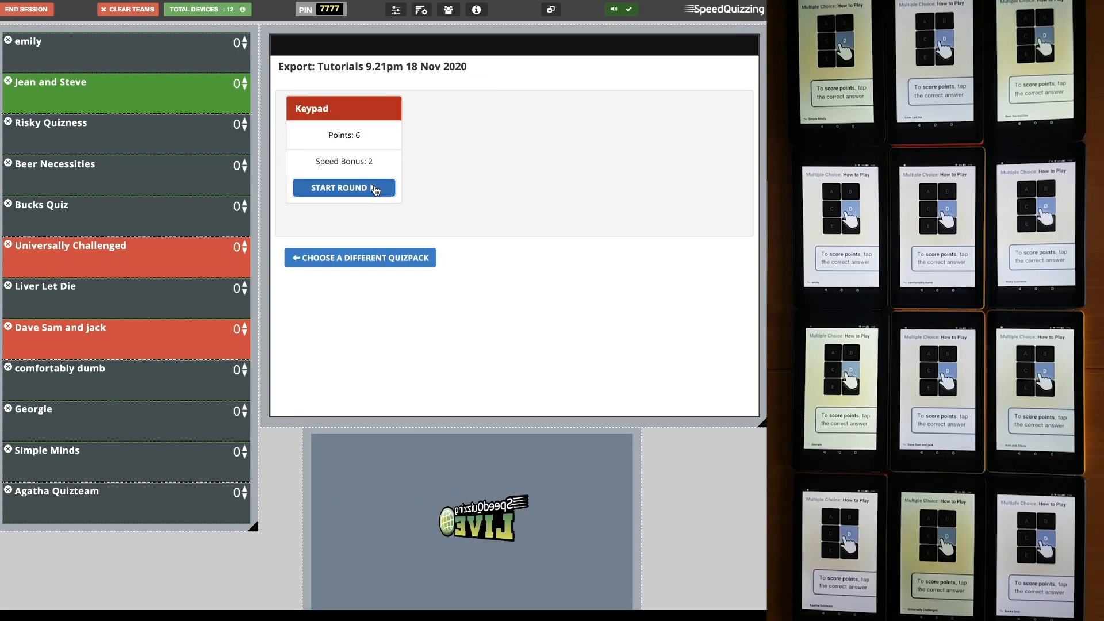
click(344, 187)
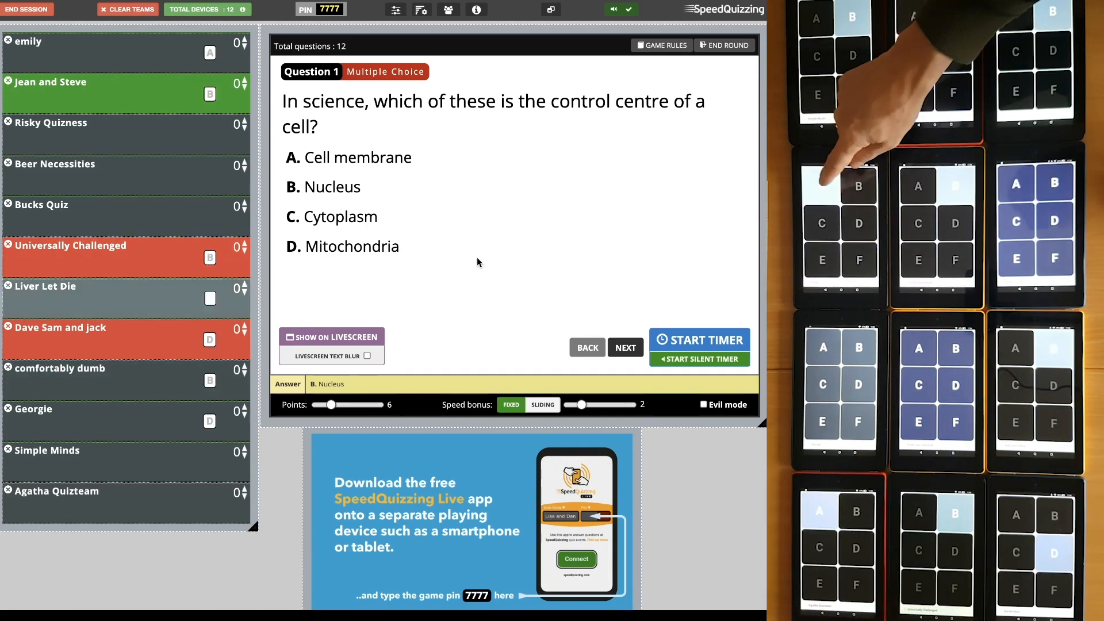
Run Question 1's timer, reveal Nucleus as correct and comfortably dumb as fastest team
click(698, 341)
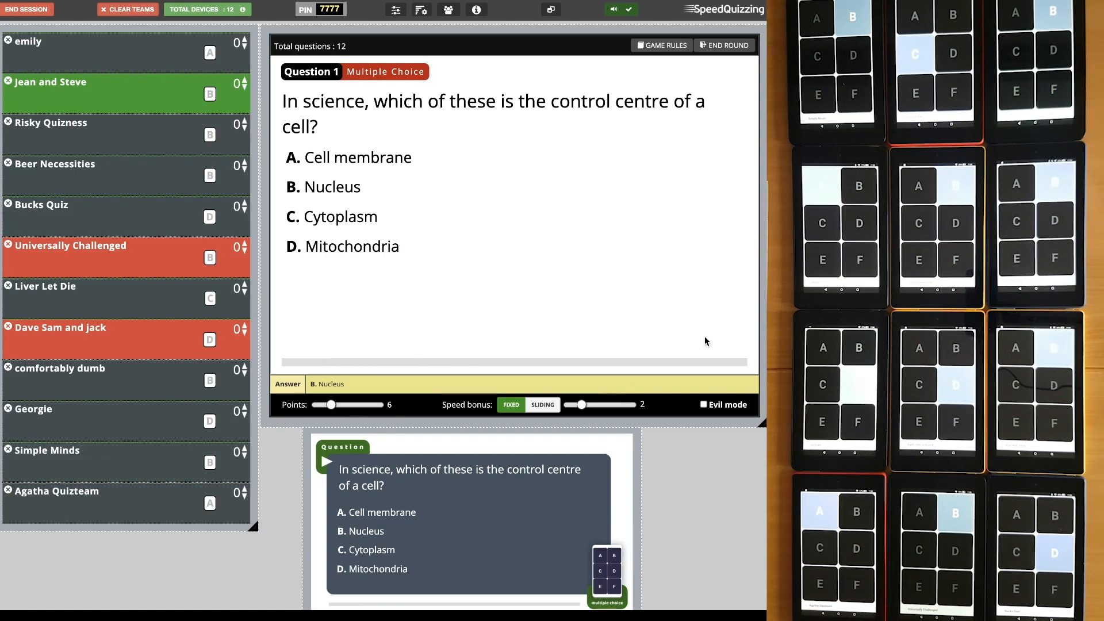
click(719, 352)
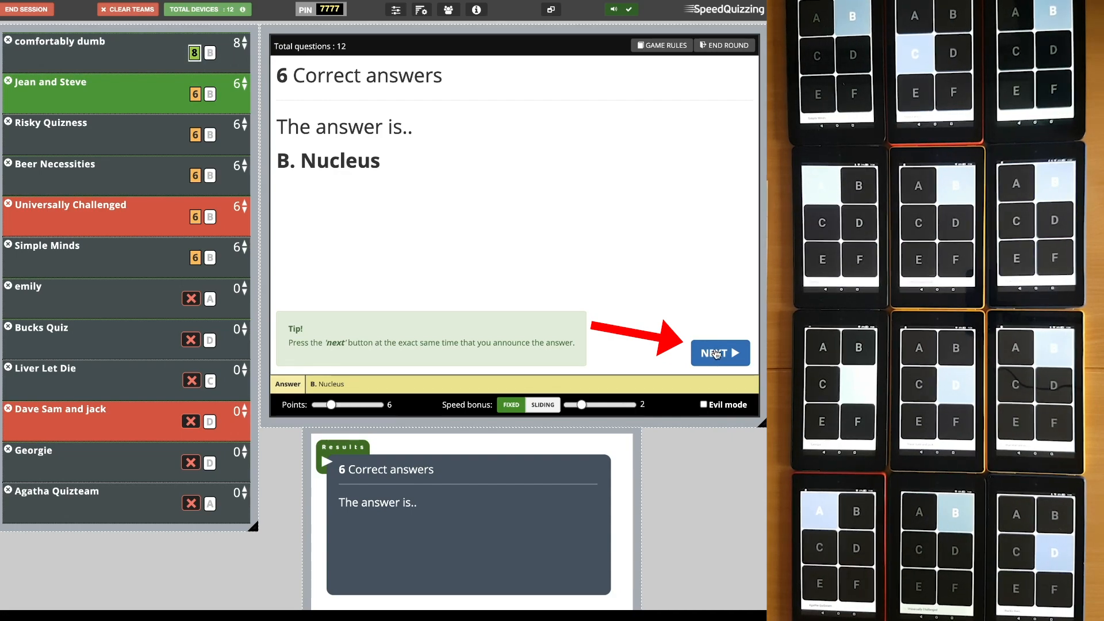
click(720, 353)
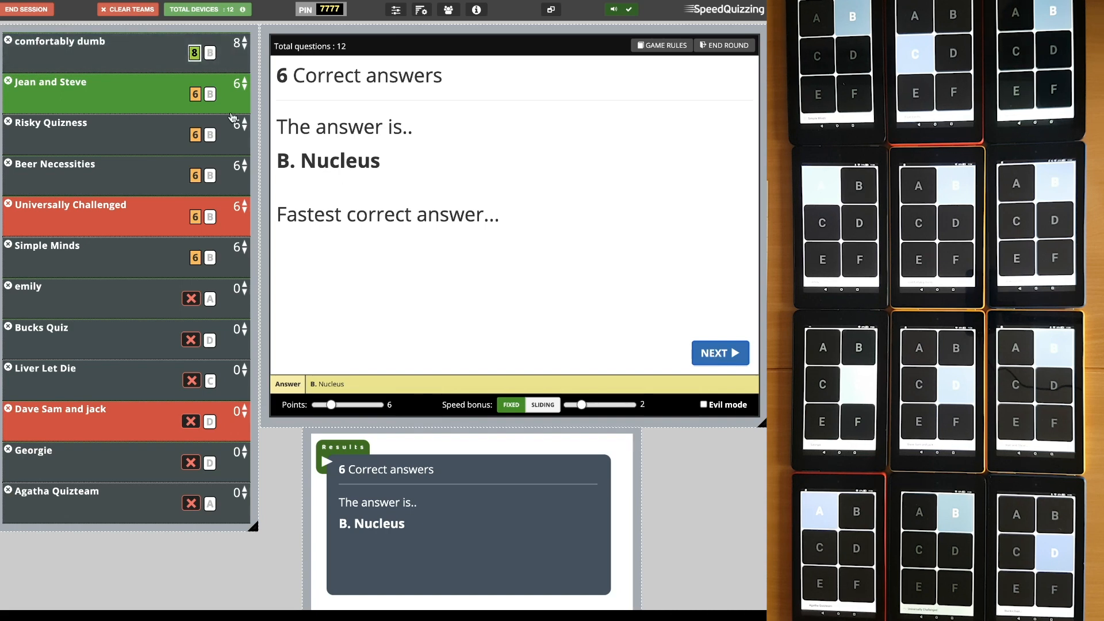
mouse_move(210, 86)
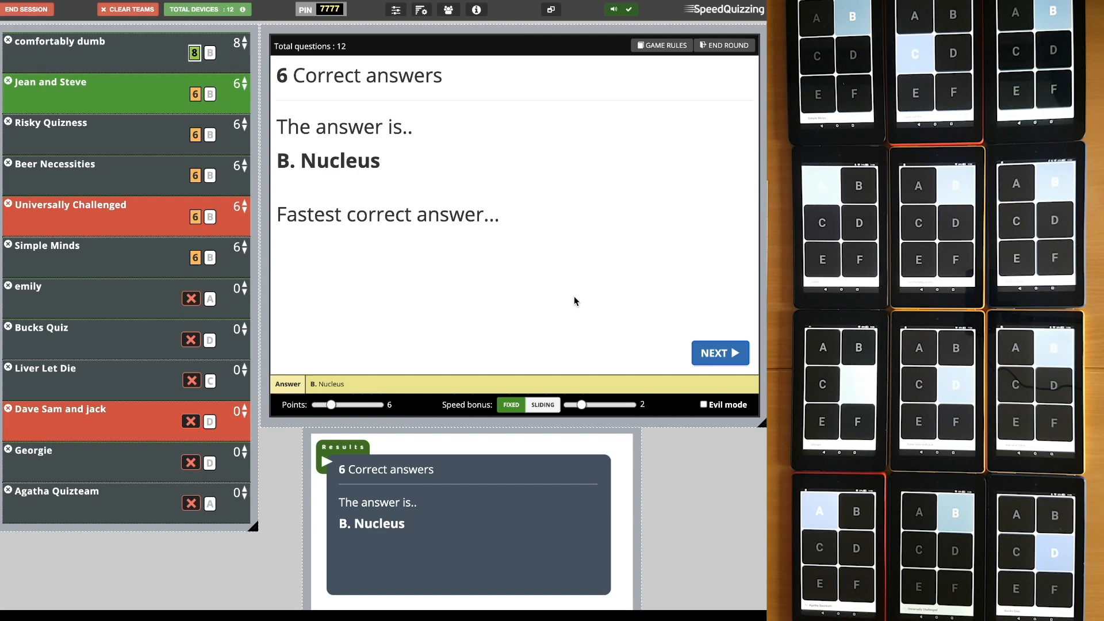
mouse_move(195, 69)
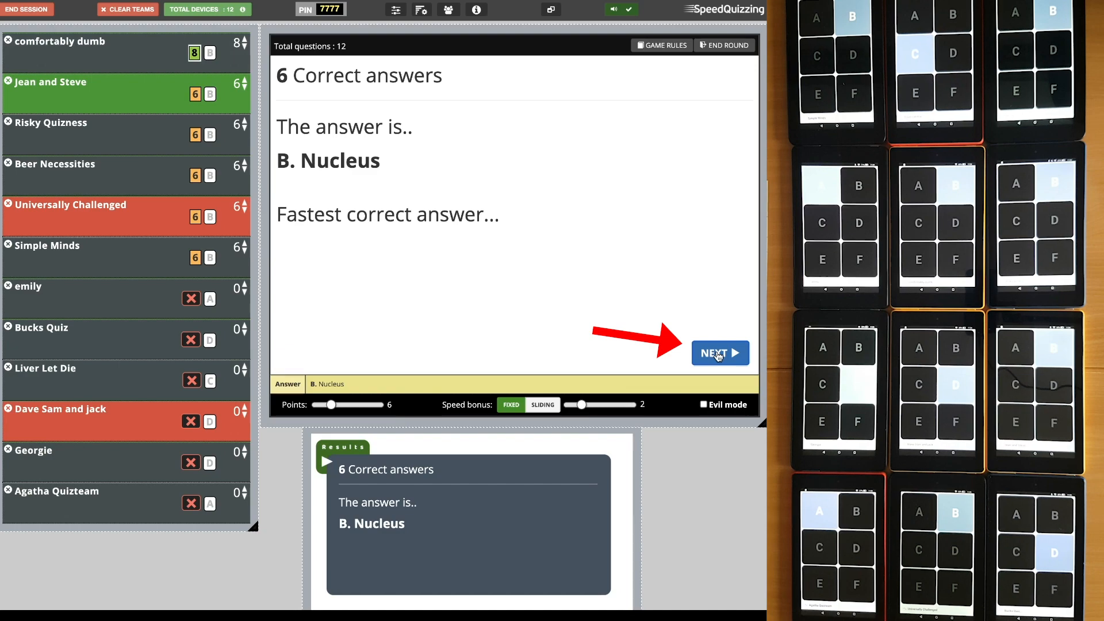
click(720, 353)
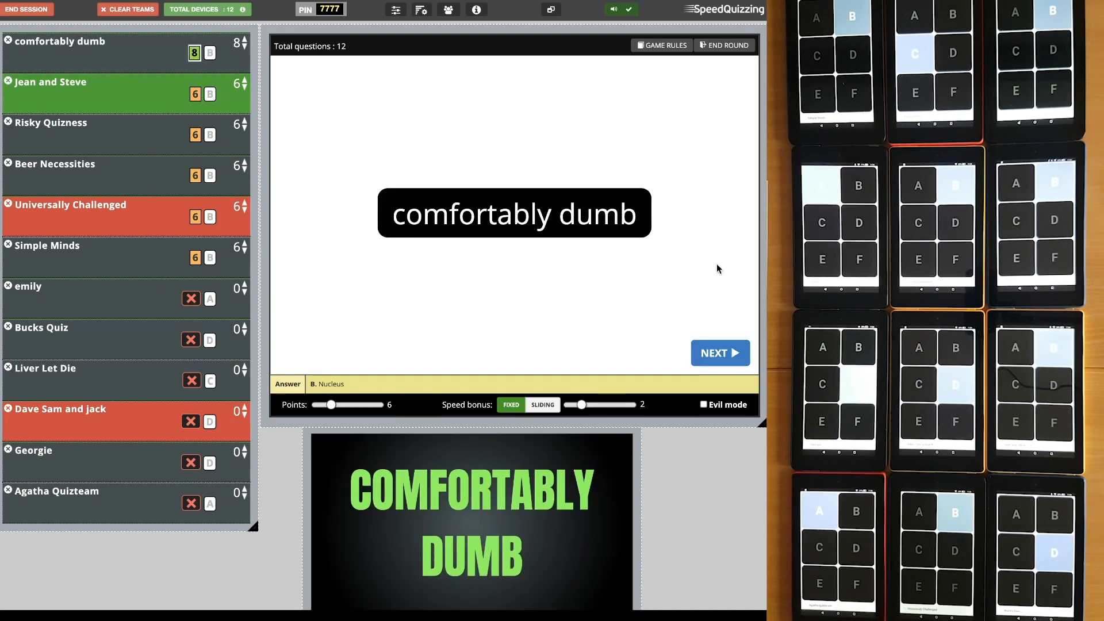
Run the Hamlet Letters question, reveal Beer Necessities fastest, and move to Question 3
click(719, 353)
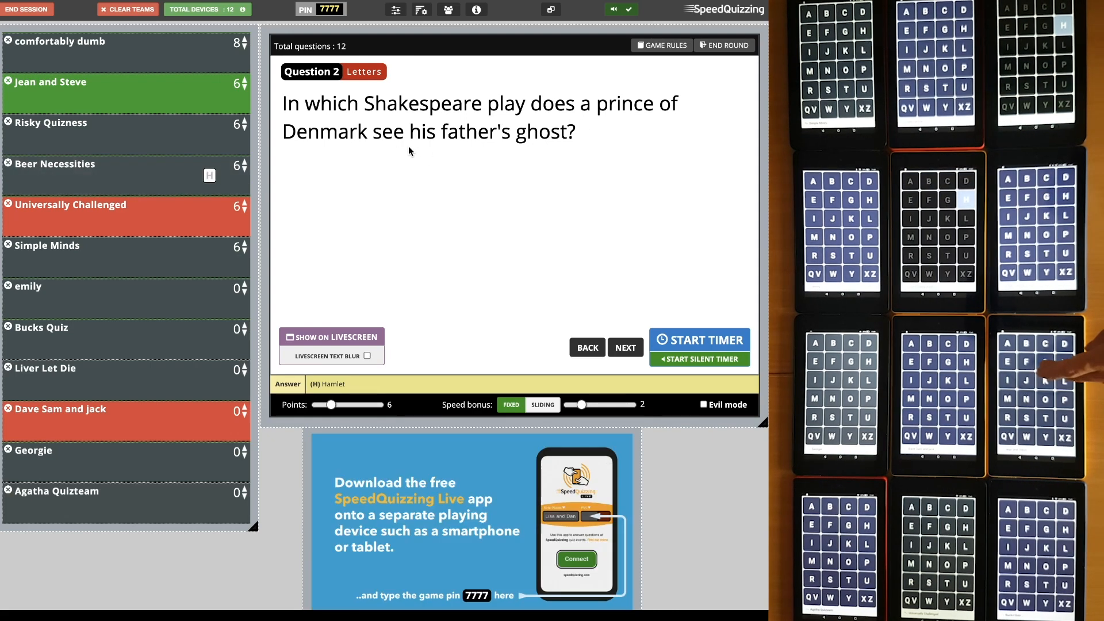
click(700, 339)
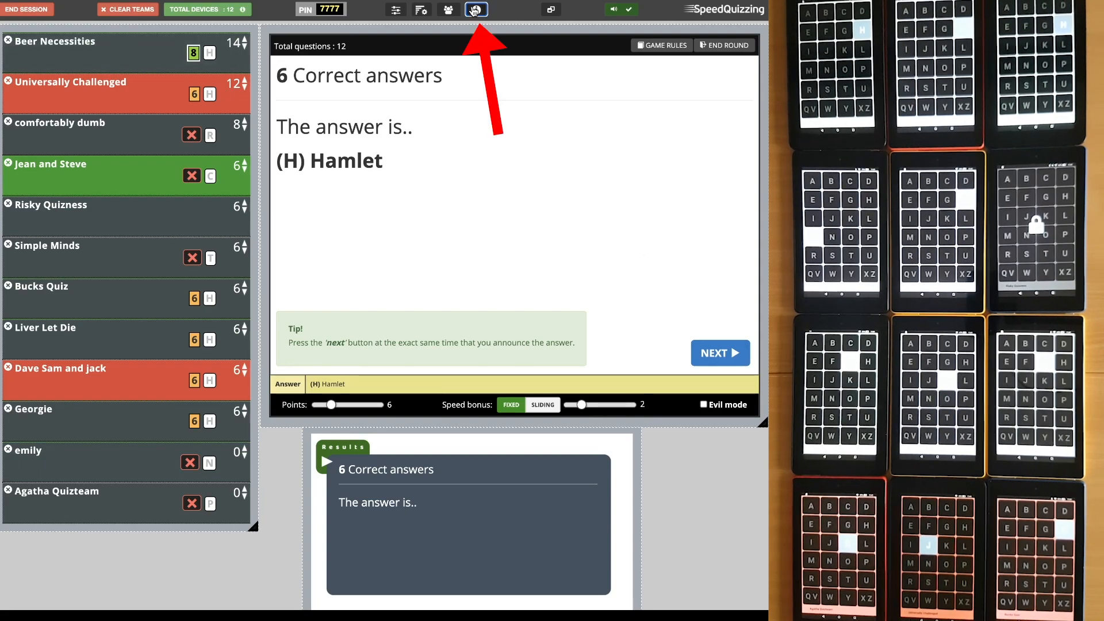
click(476, 9)
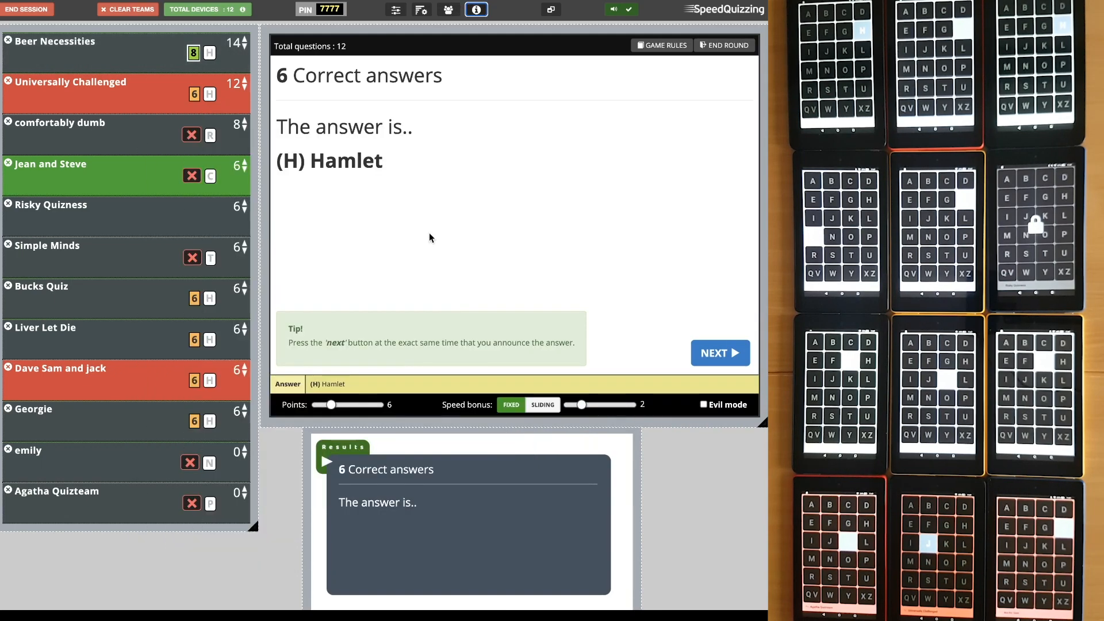
mouse_move(693, 287)
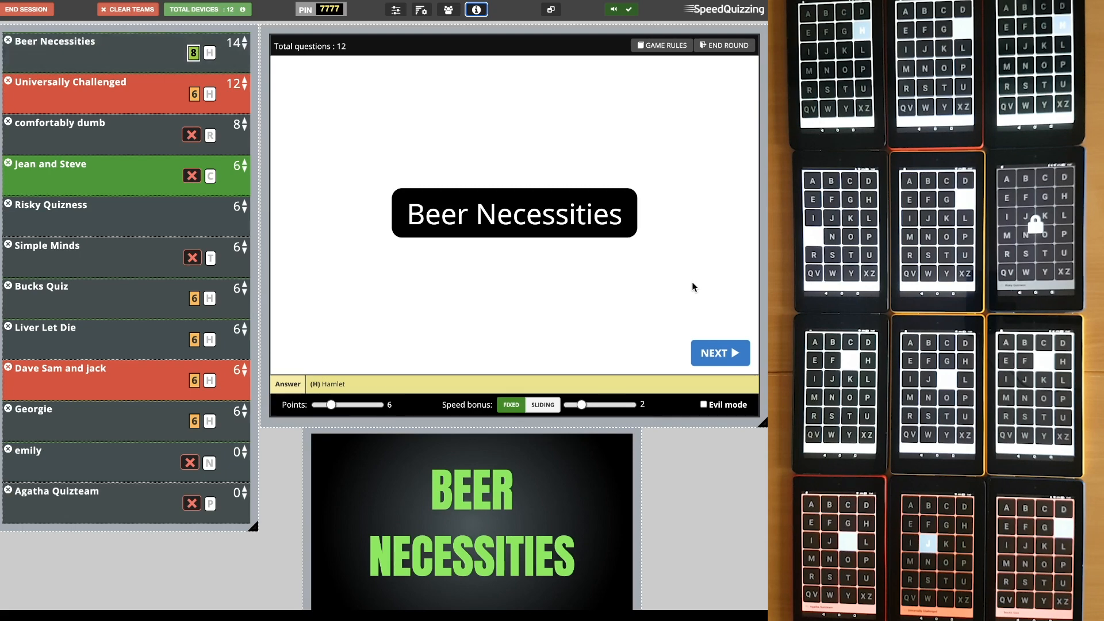
click(720, 353)
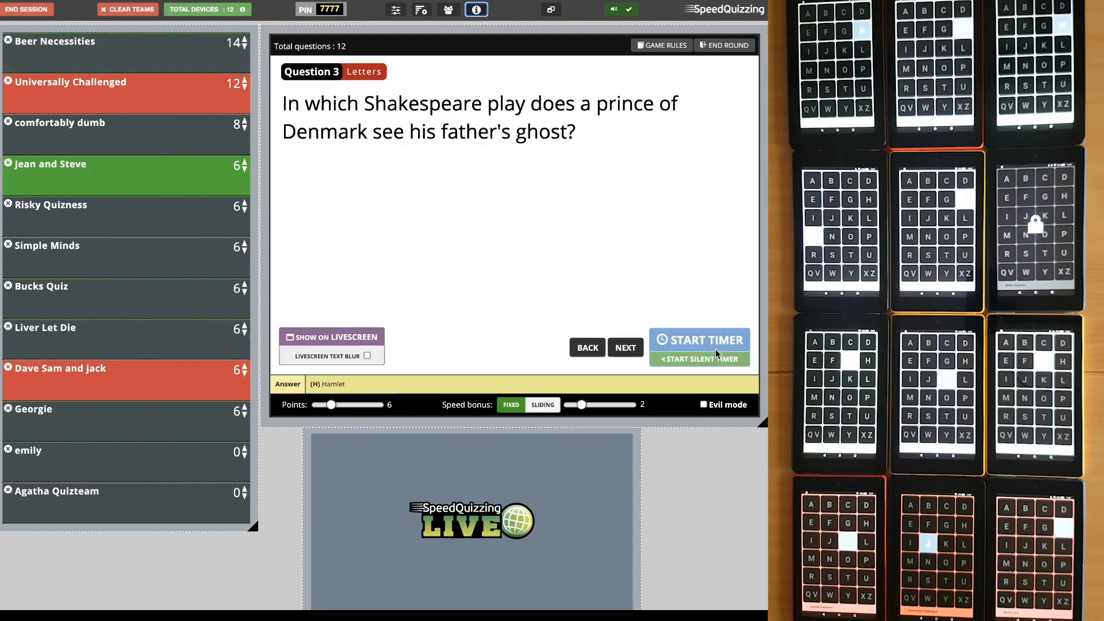
Run the detonations question, reveal 11 and comfortably dumb as fastest, then load Question 4
click(623, 347)
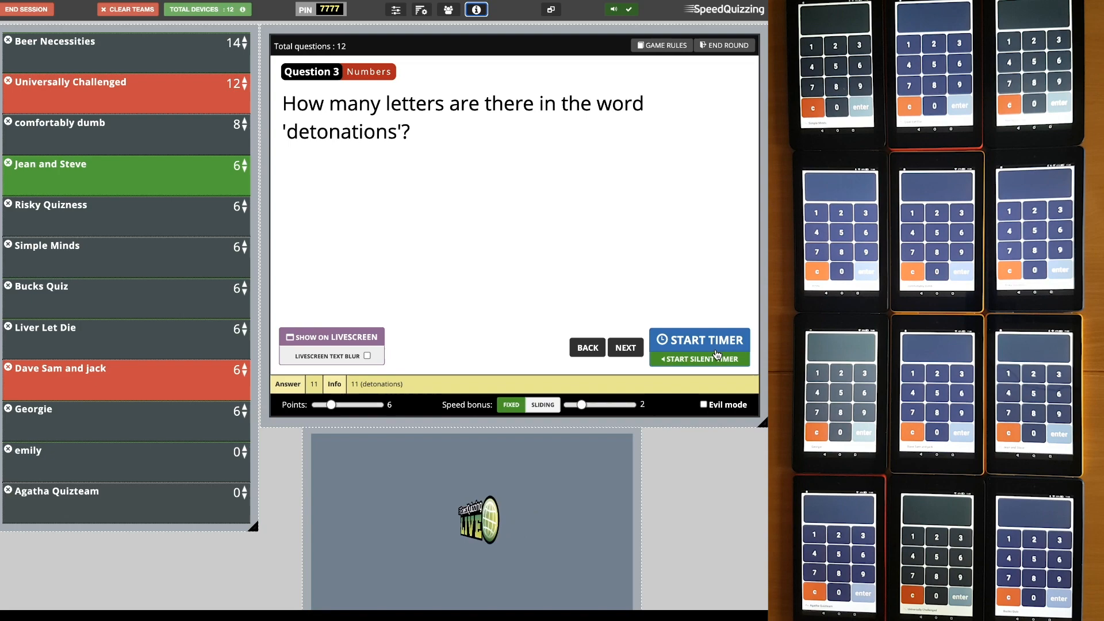
click(698, 340)
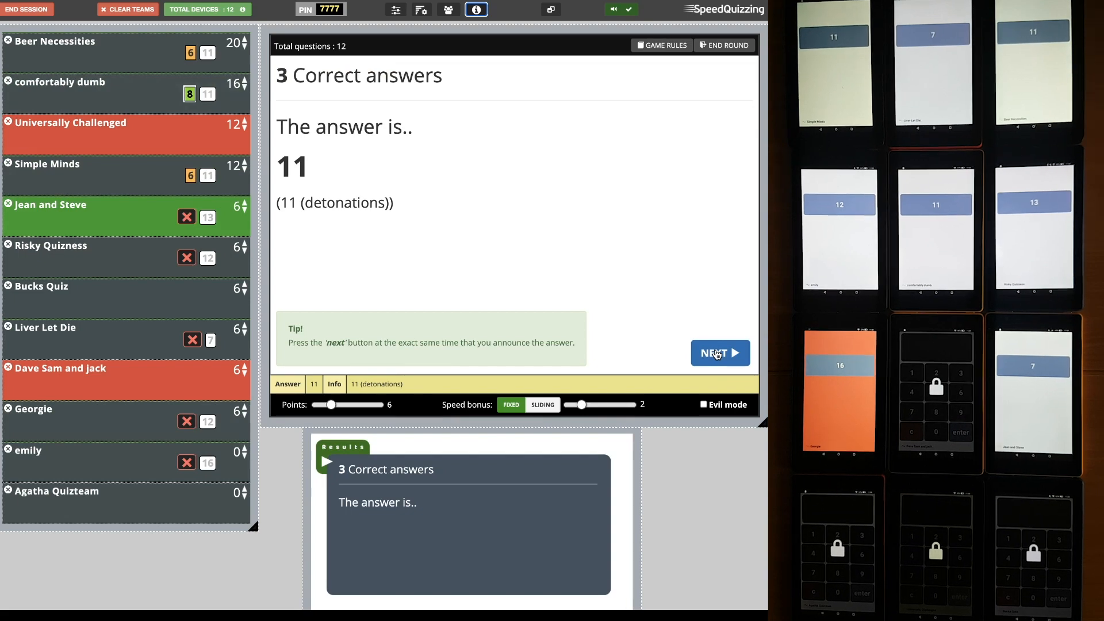
click(719, 353)
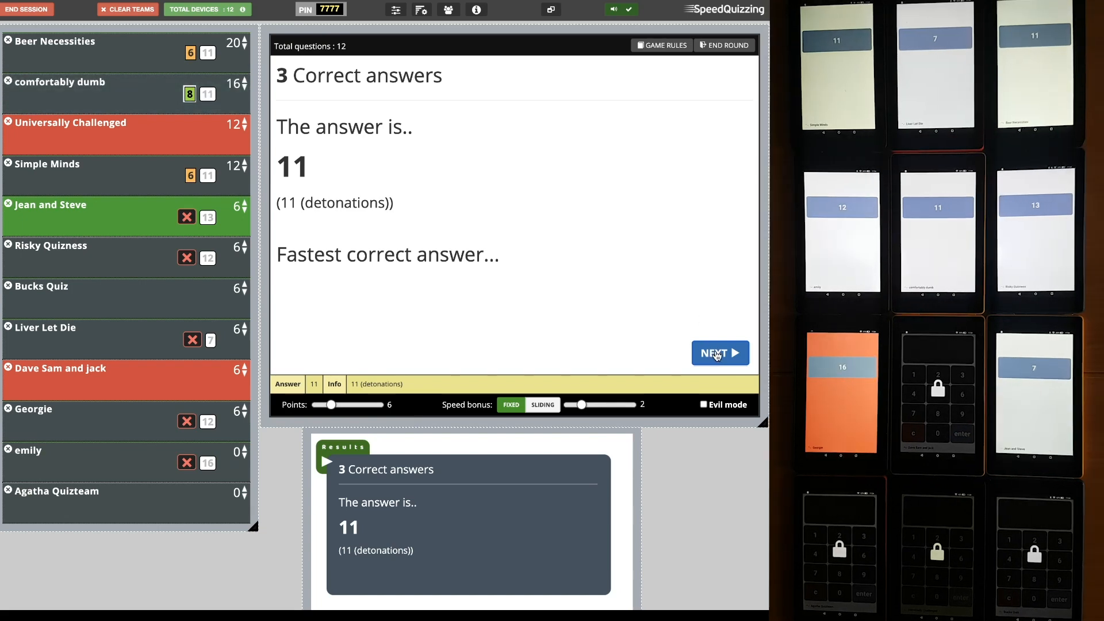
click(719, 353)
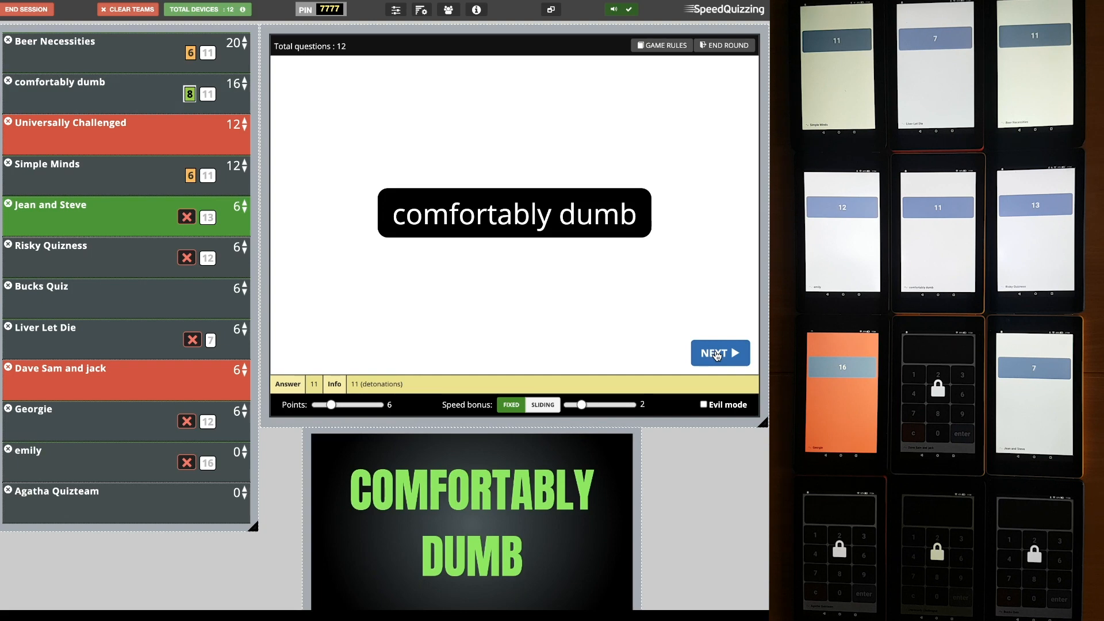
click(716, 353)
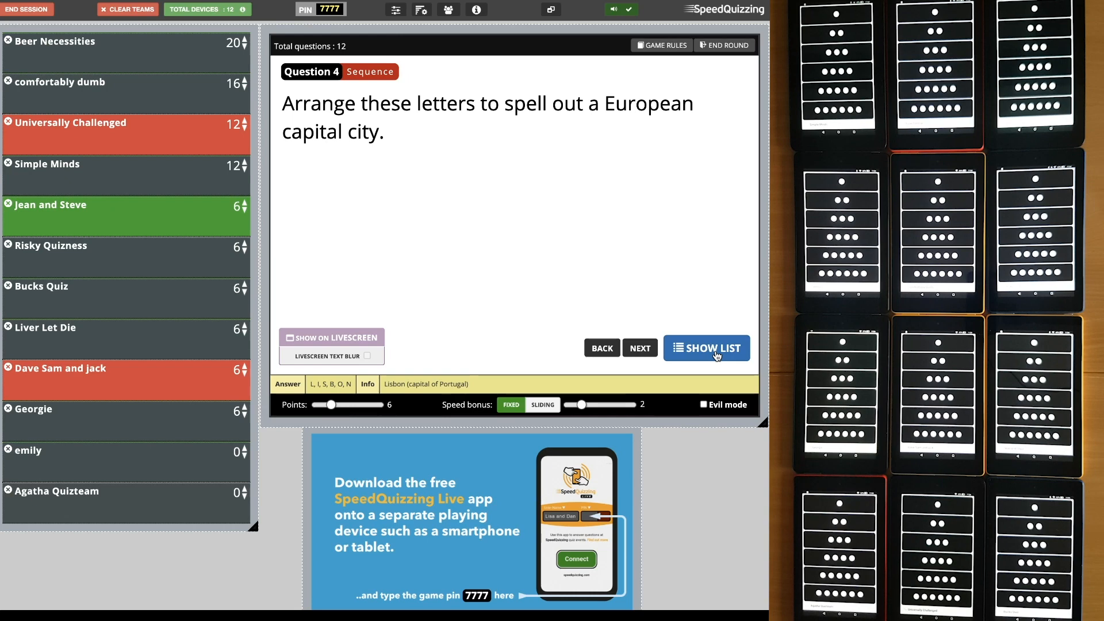
Show the capital-city list, run the timer, and advance to Question 5
click(706, 348)
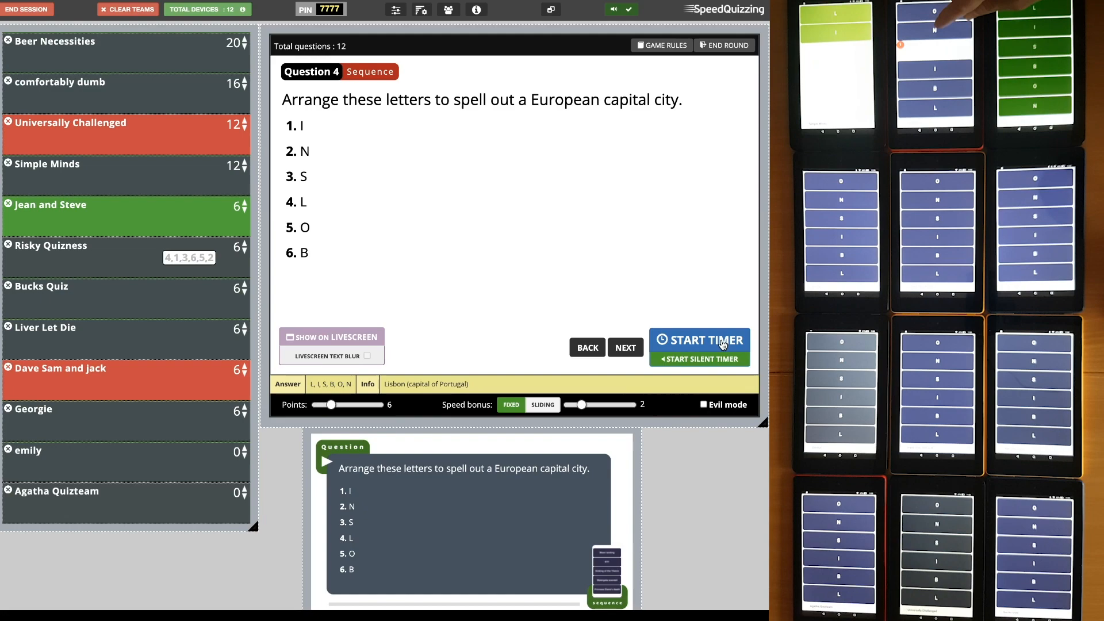
click(699, 339)
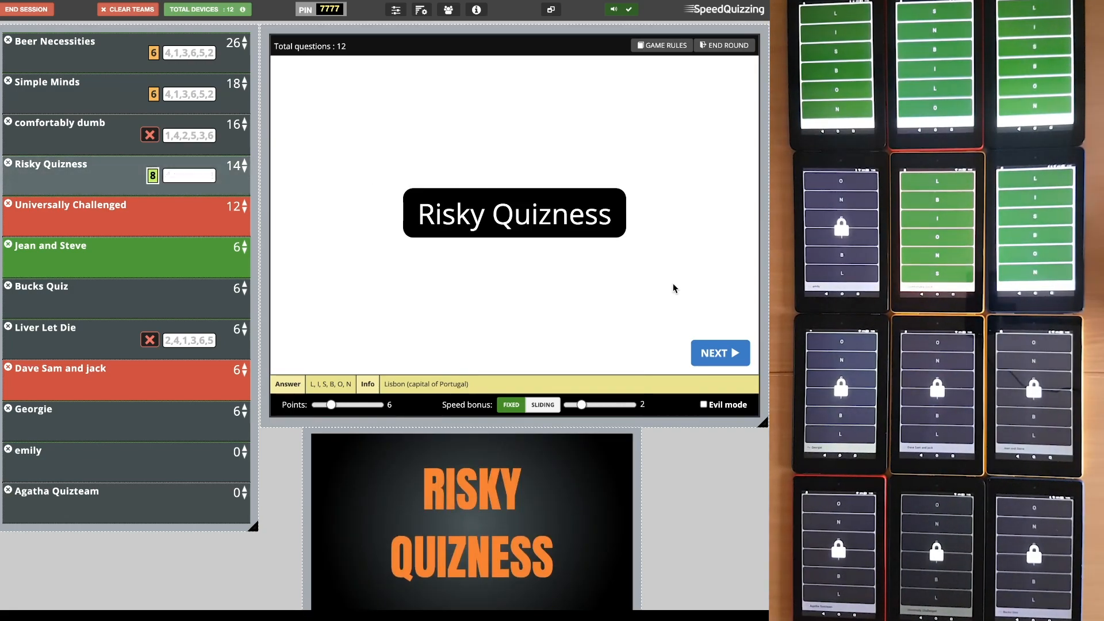
click(719, 353)
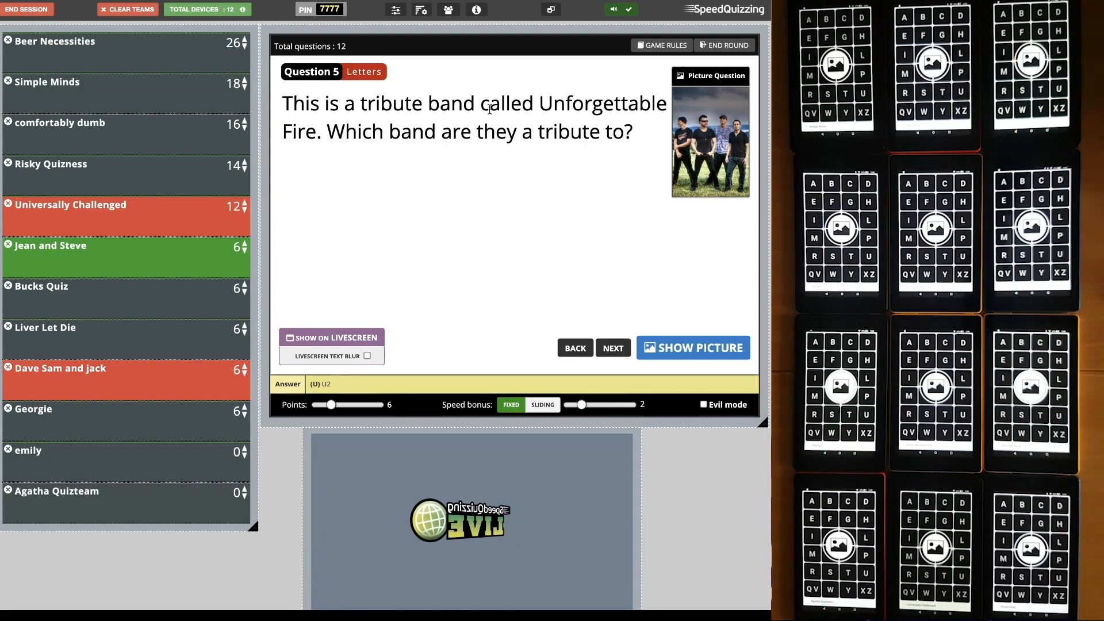
click(421, 9)
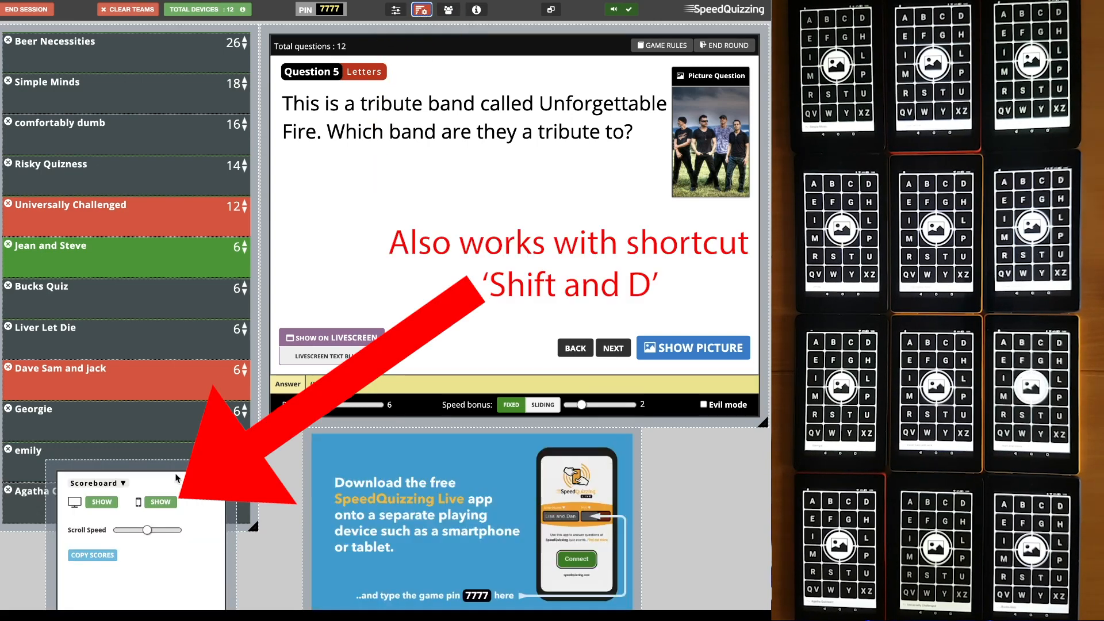
click(160, 503)
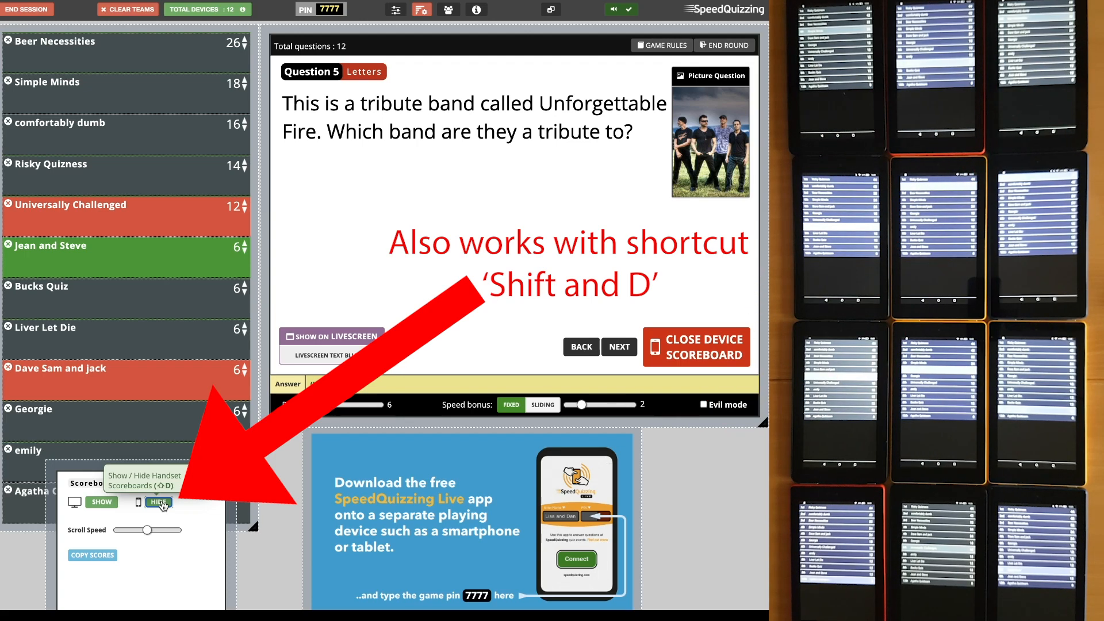
click(159, 503)
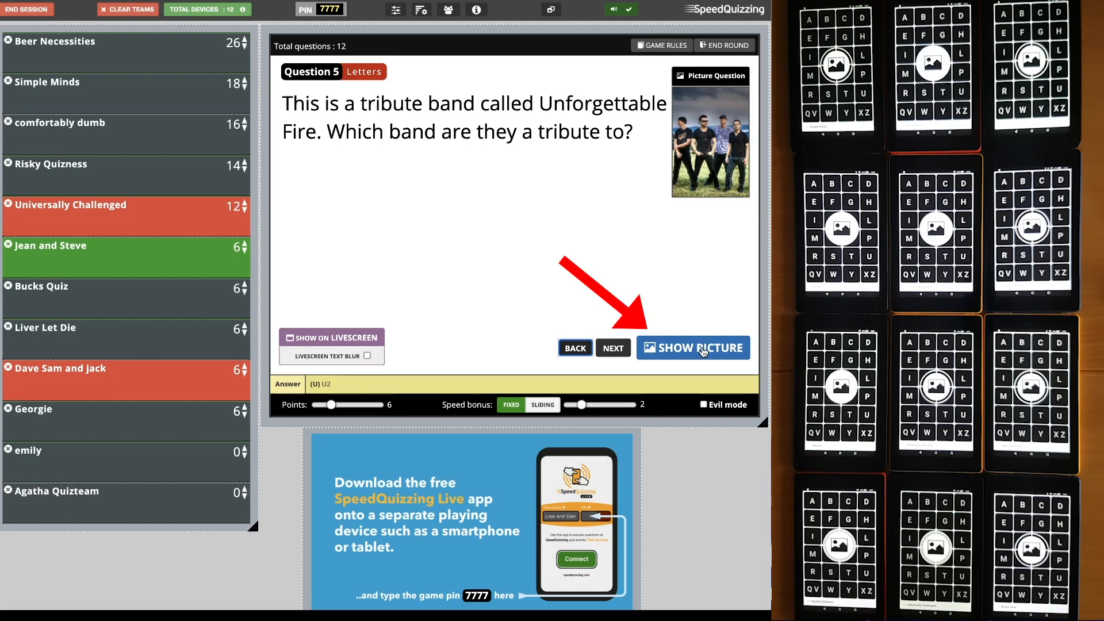
Show the band photo, run Question 5, reveal U2 and Risky Quizness fastest, then load Question 6
click(693, 347)
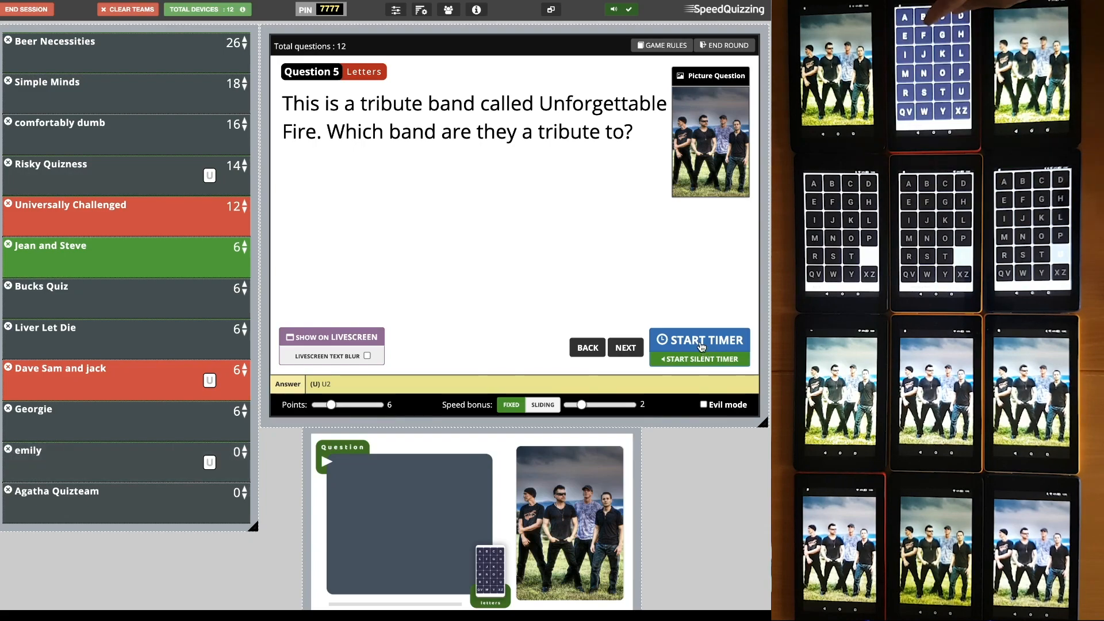
click(700, 340)
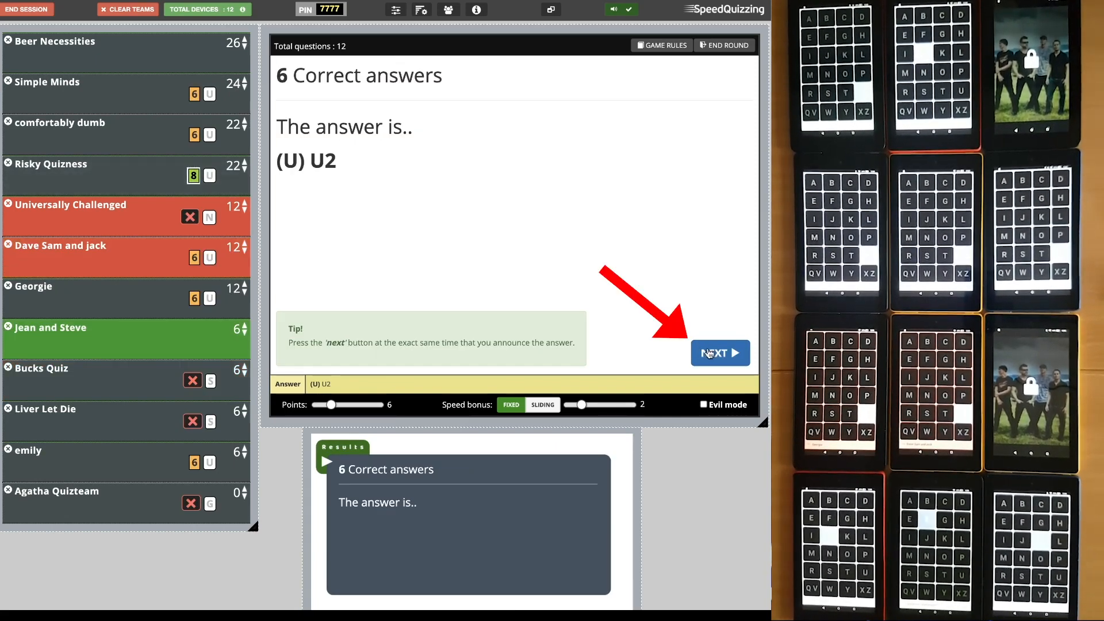
click(720, 354)
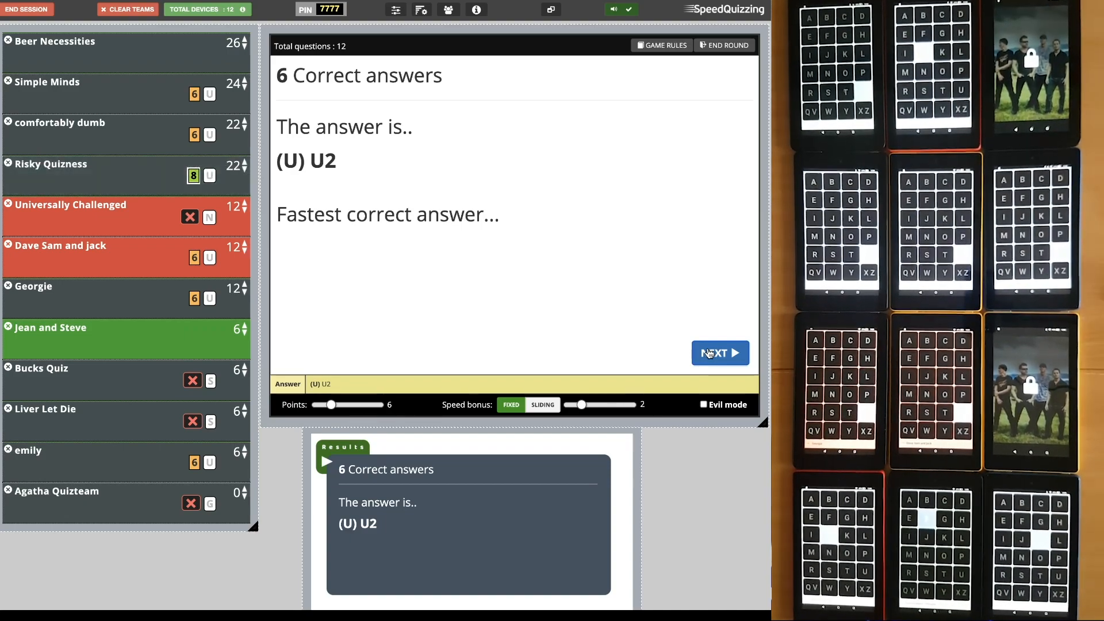
click(719, 353)
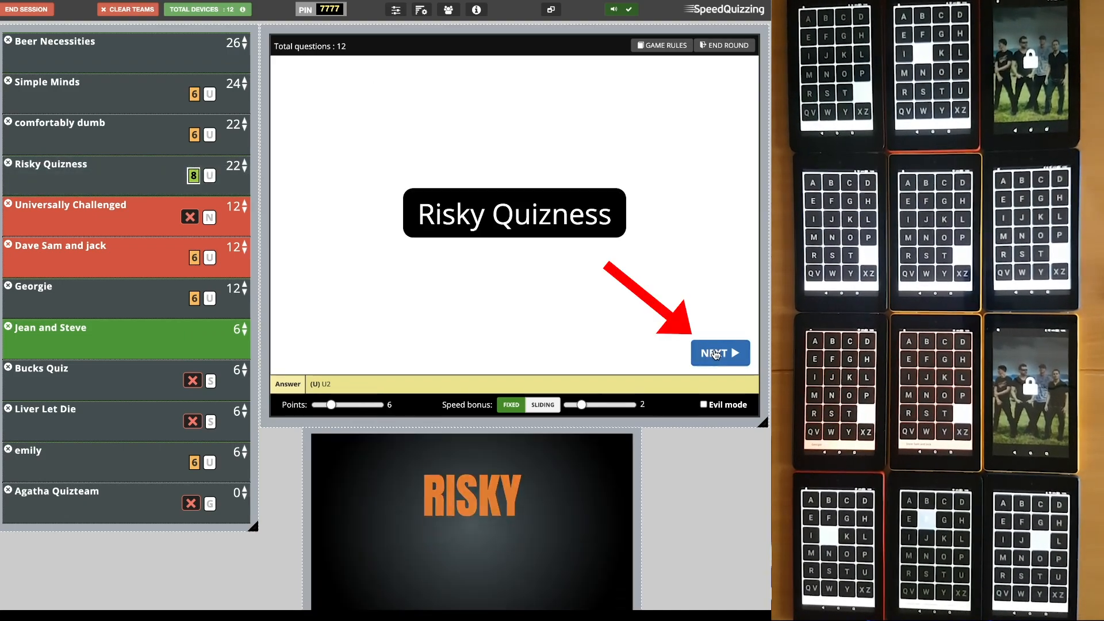
click(719, 353)
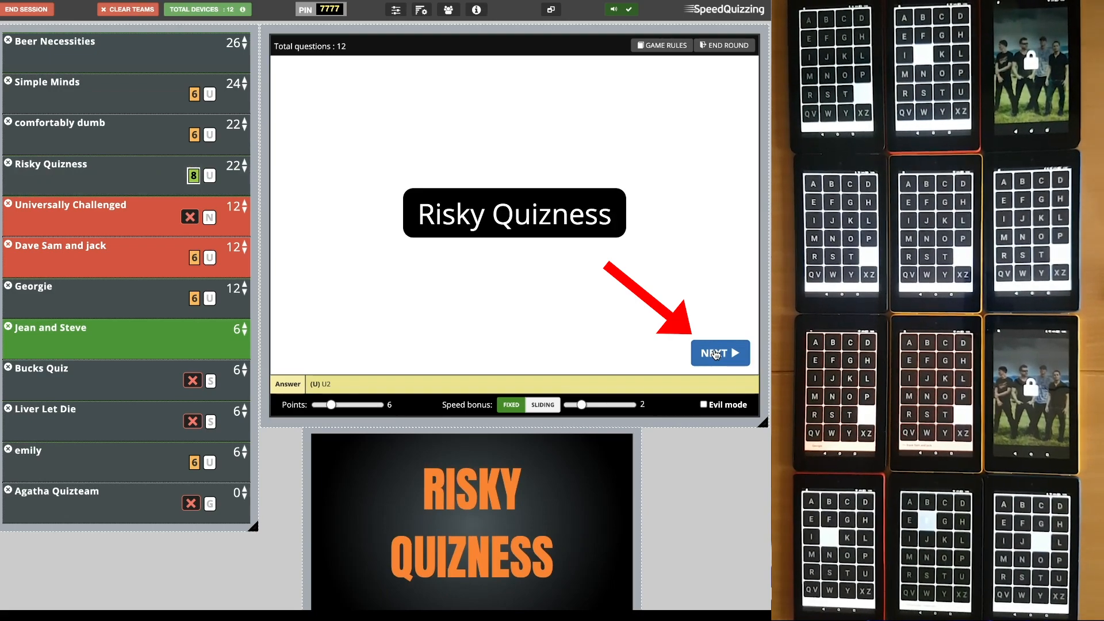
click(720, 353)
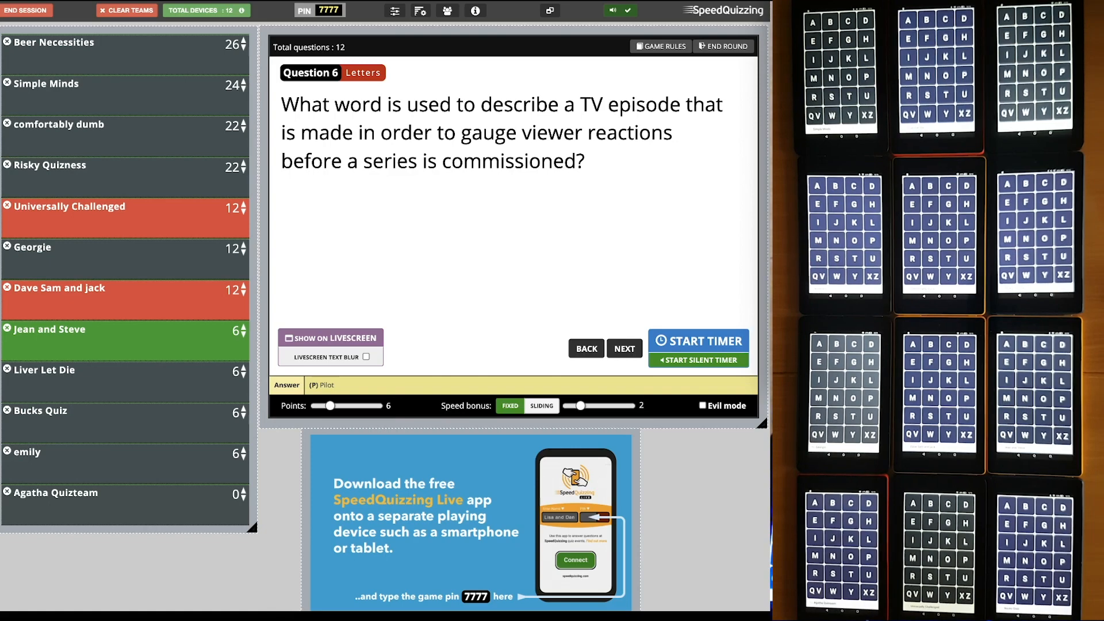
mouse_move(541, 264)
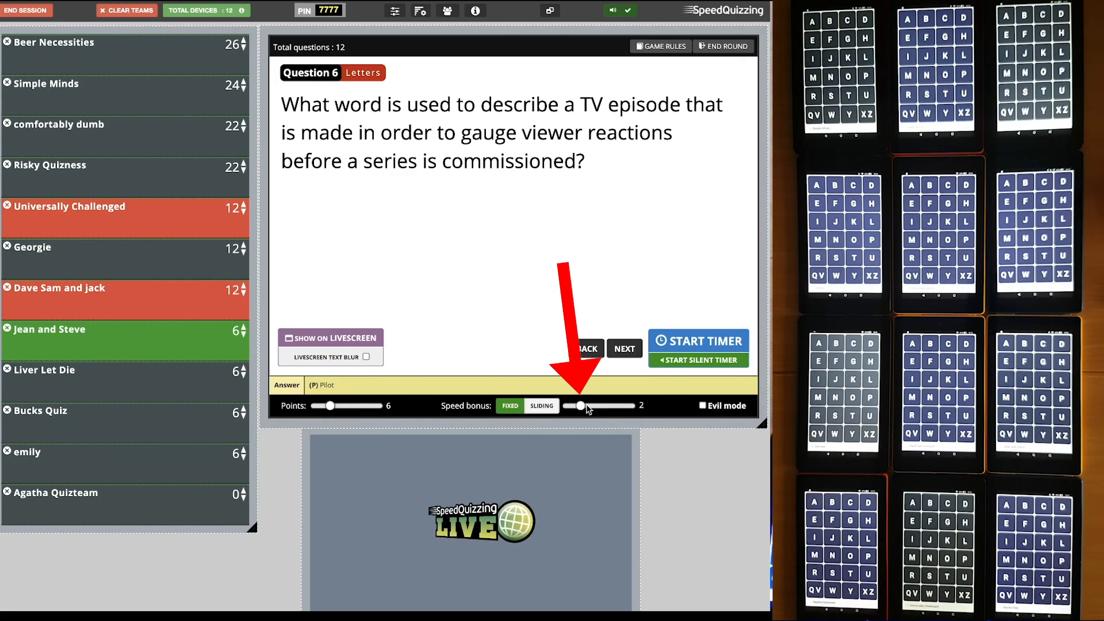
Raise Question 6's speed bonus slider from 2 to 3 with sliding scoring
drag(580, 406, 588, 406)
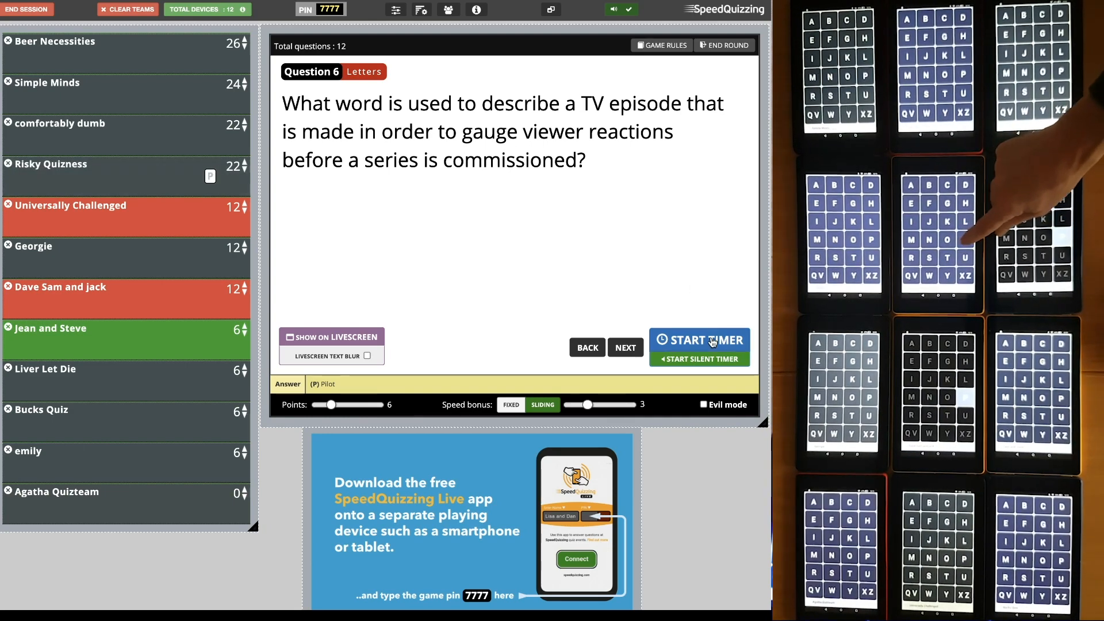
Run Question 6's timer, reveal Pilot with Risky Quizness fastest, and load the vitamin A question
click(700, 339)
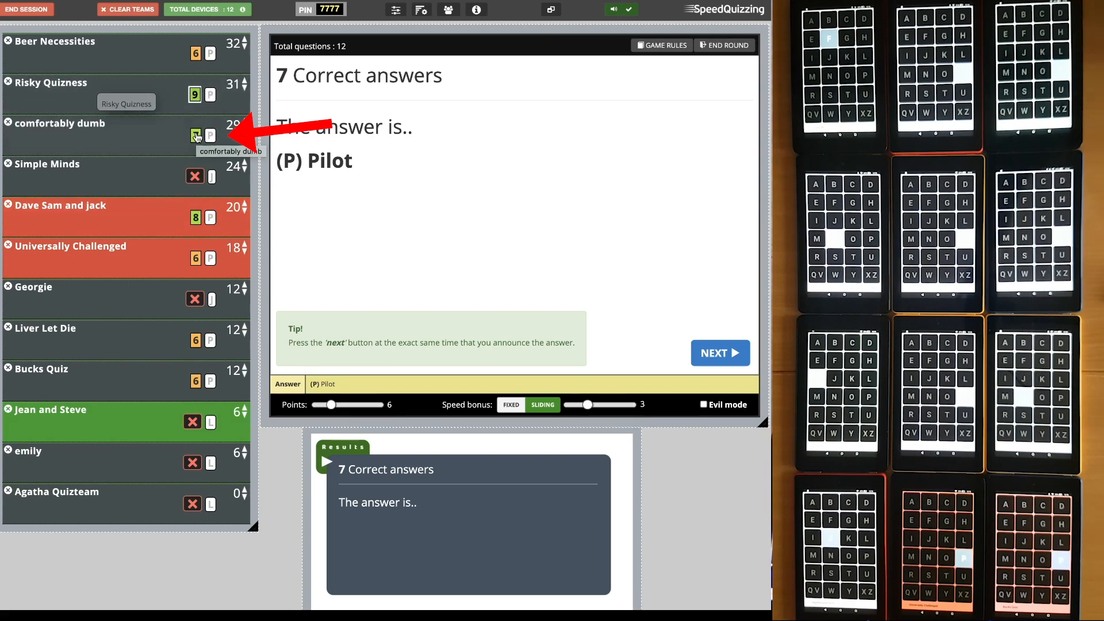
mouse_move(212, 217)
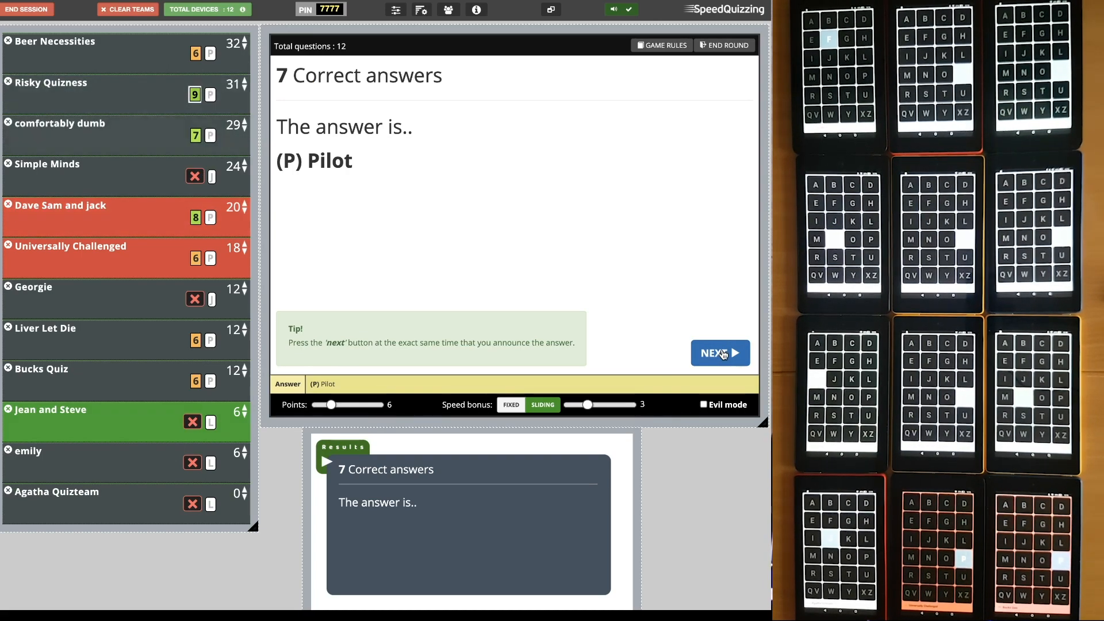
click(720, 353)
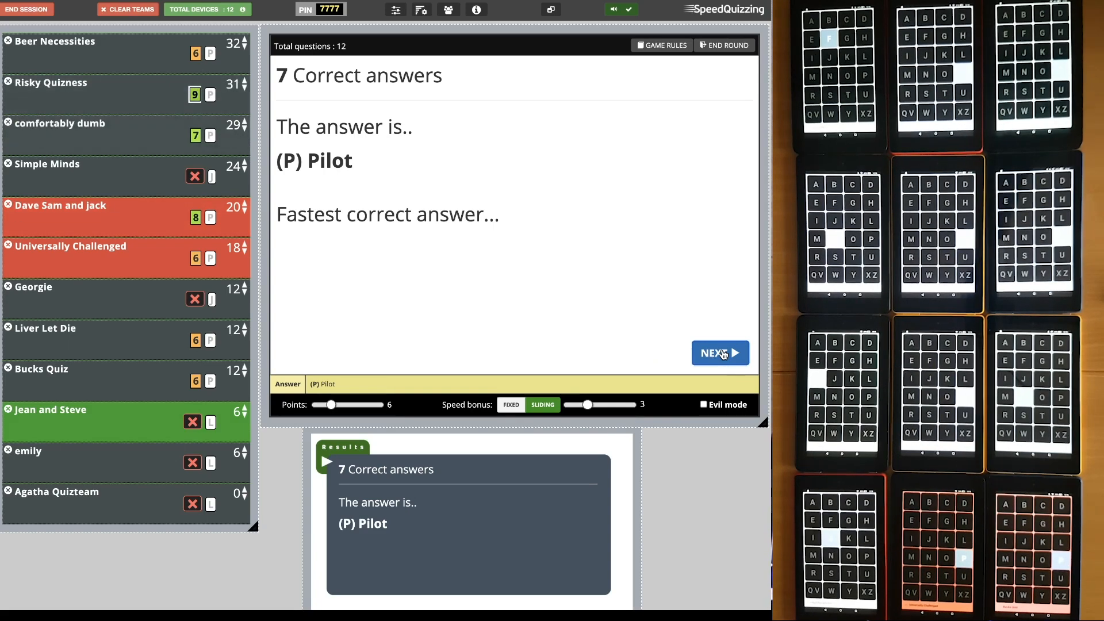
click(719, 353)
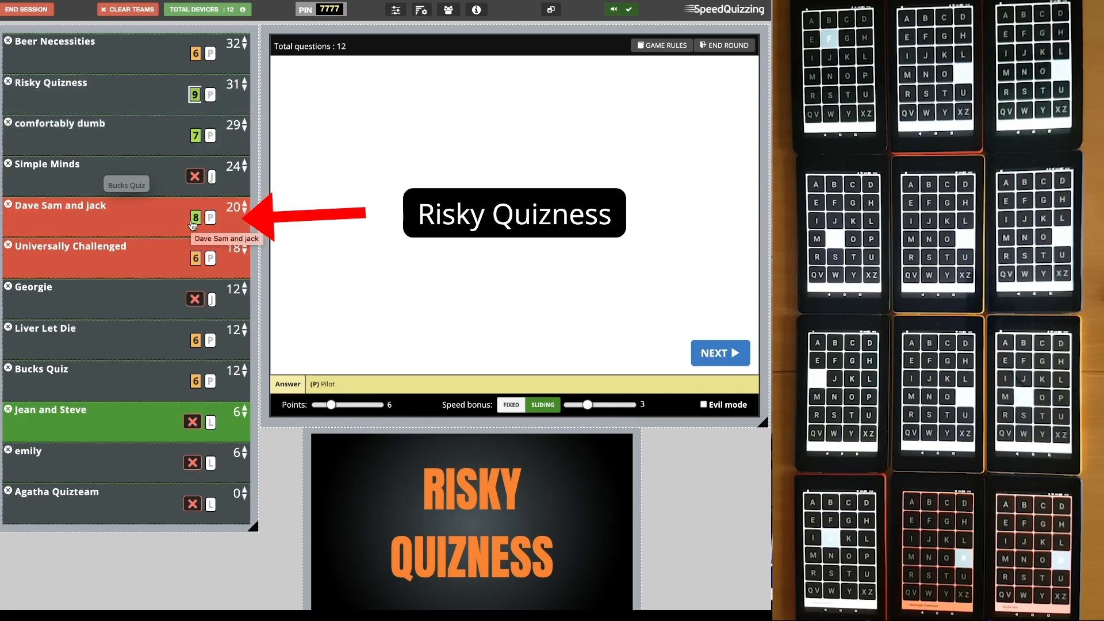
mouse_move(195, 143)
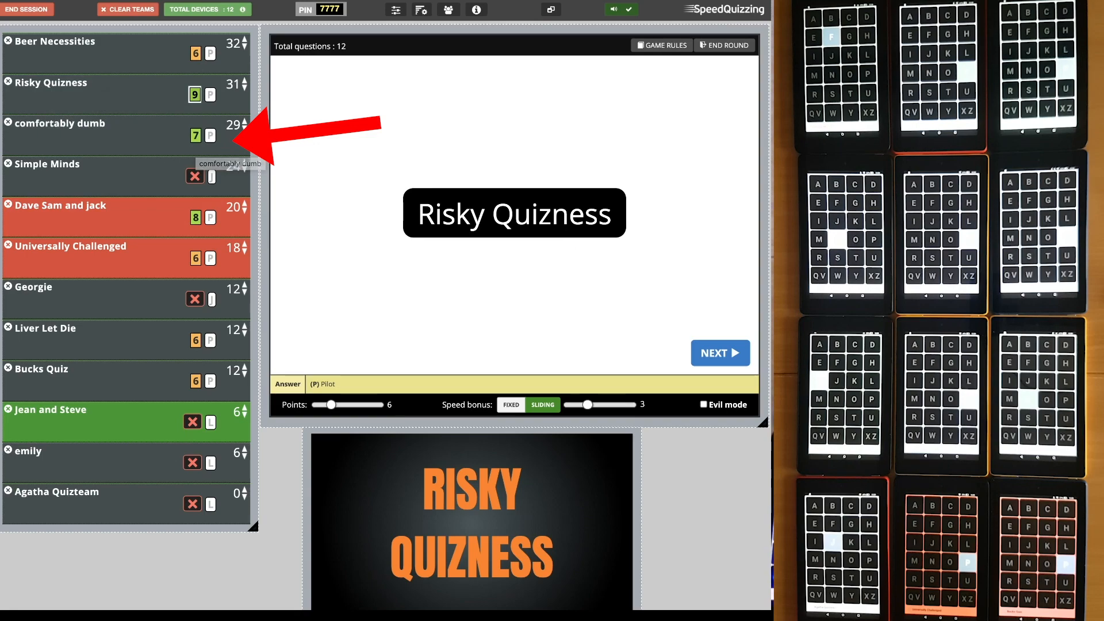
click(720, 353)
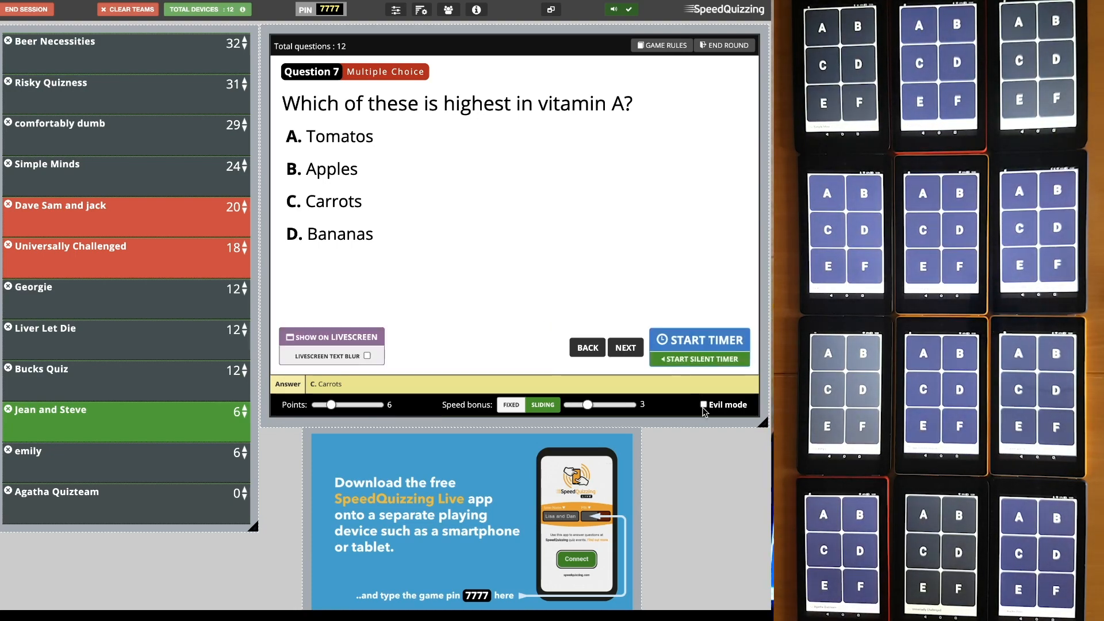
Enable evil mode on the vitamin A question and start its answer countdown
click(702, 405)
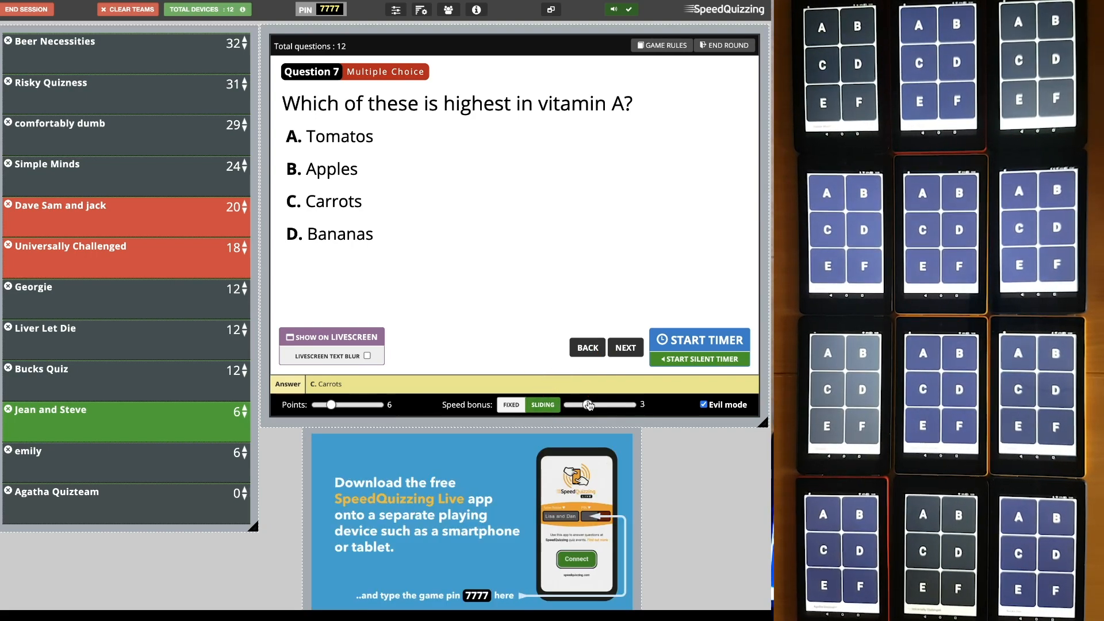
click(703, 403)
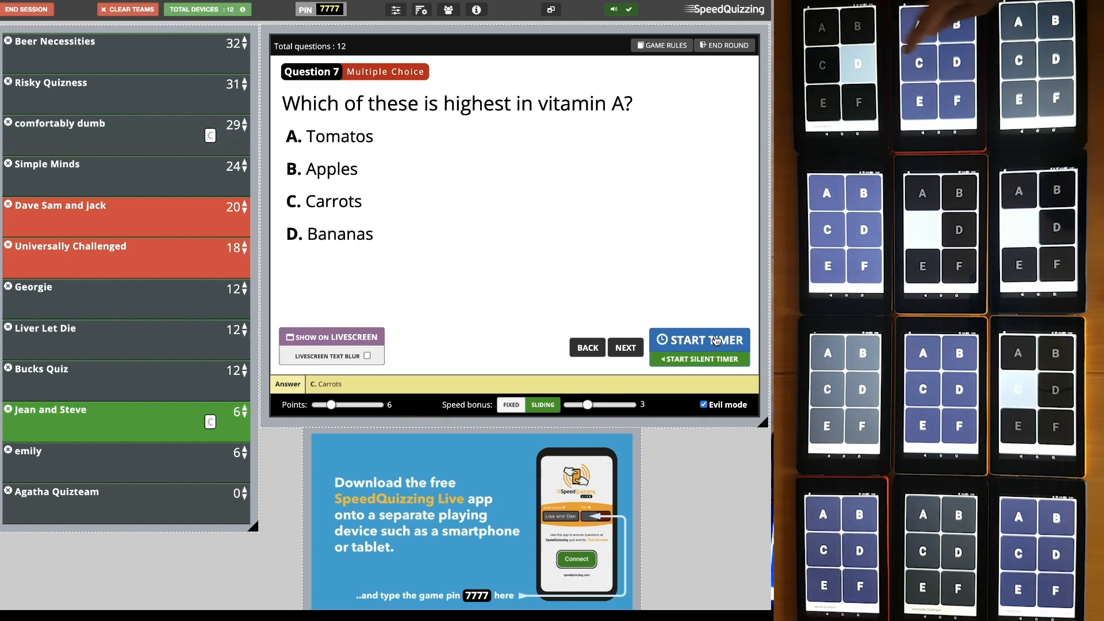
Reveal Carrots as the answer and name comfortably dumb the fastest correct team
click(697, 340)
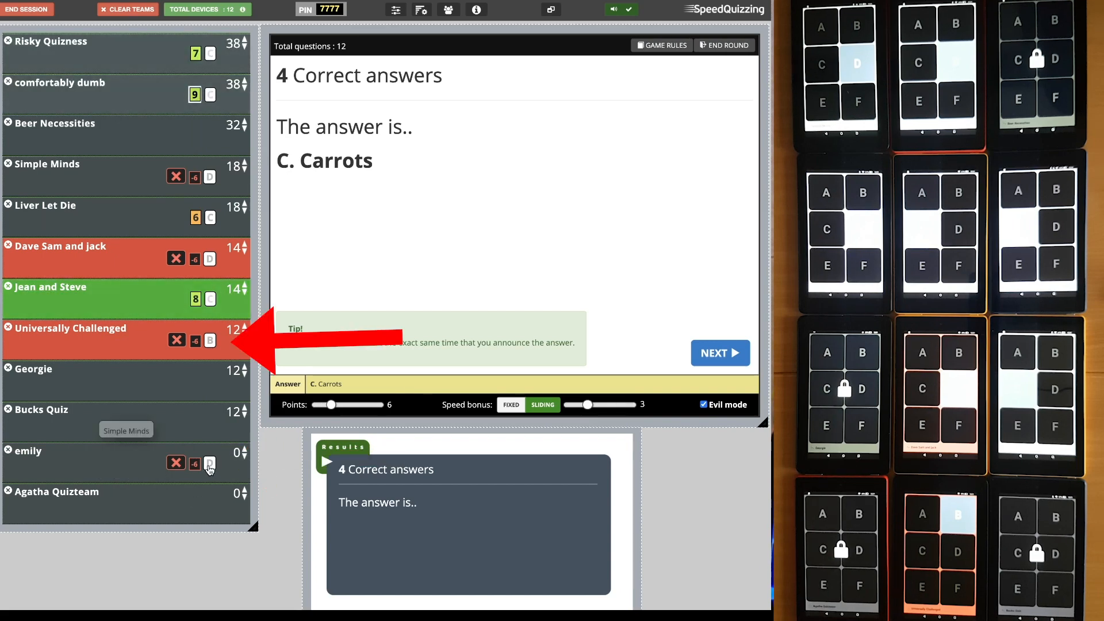
mouse_move(197, 342)
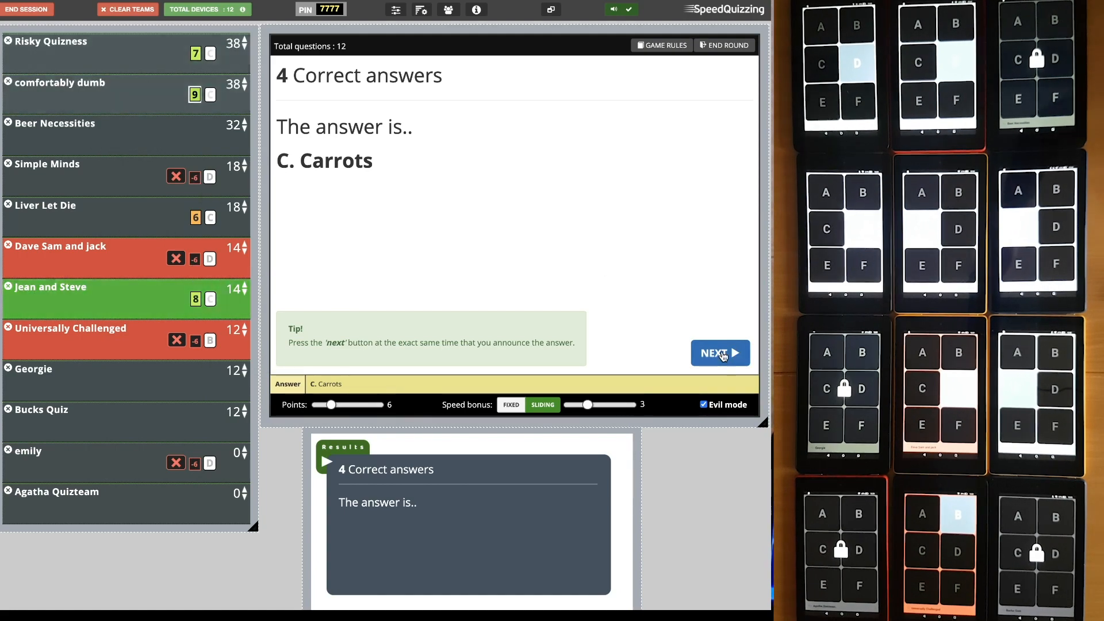
click(719, 353)
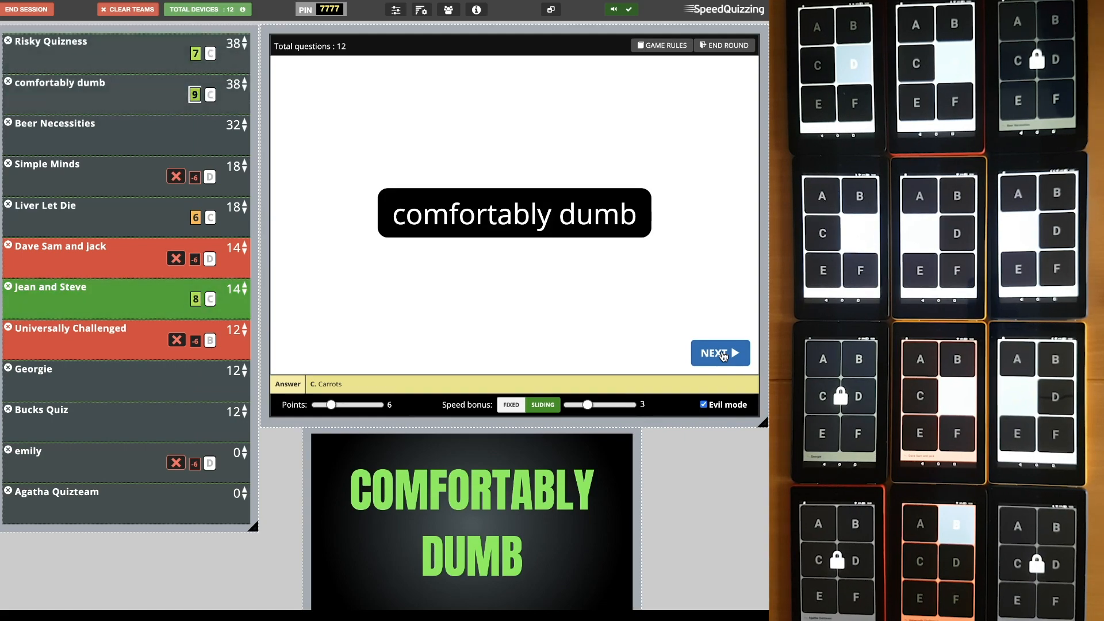
Check the keyboard shortcuts and push the scoreboard to players' devices with Shift+D
click(477, 9)
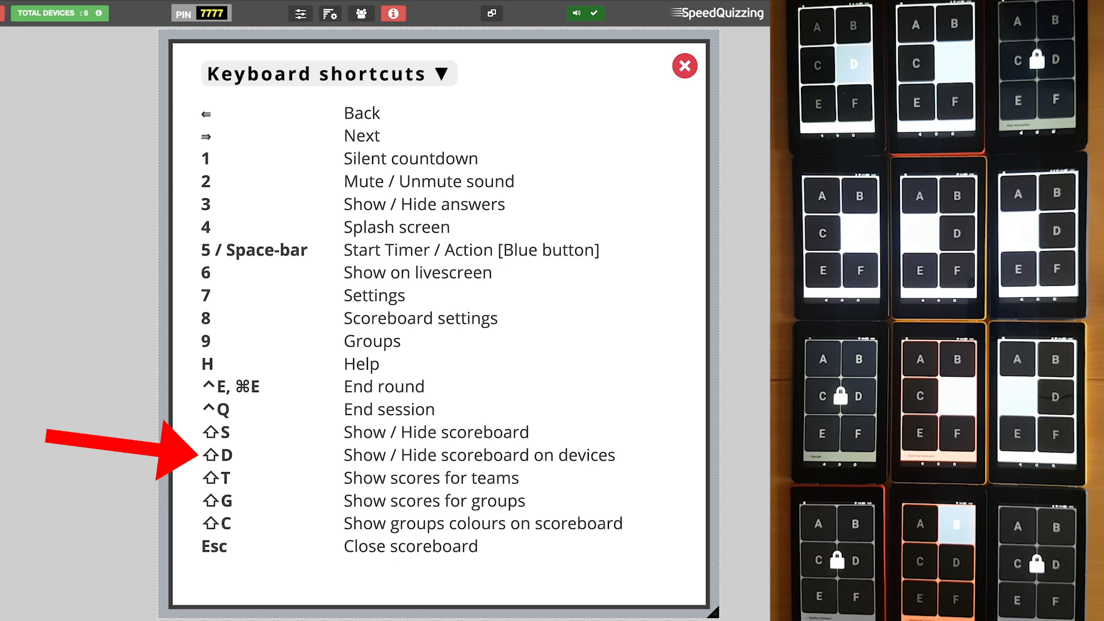
key(shift+d)
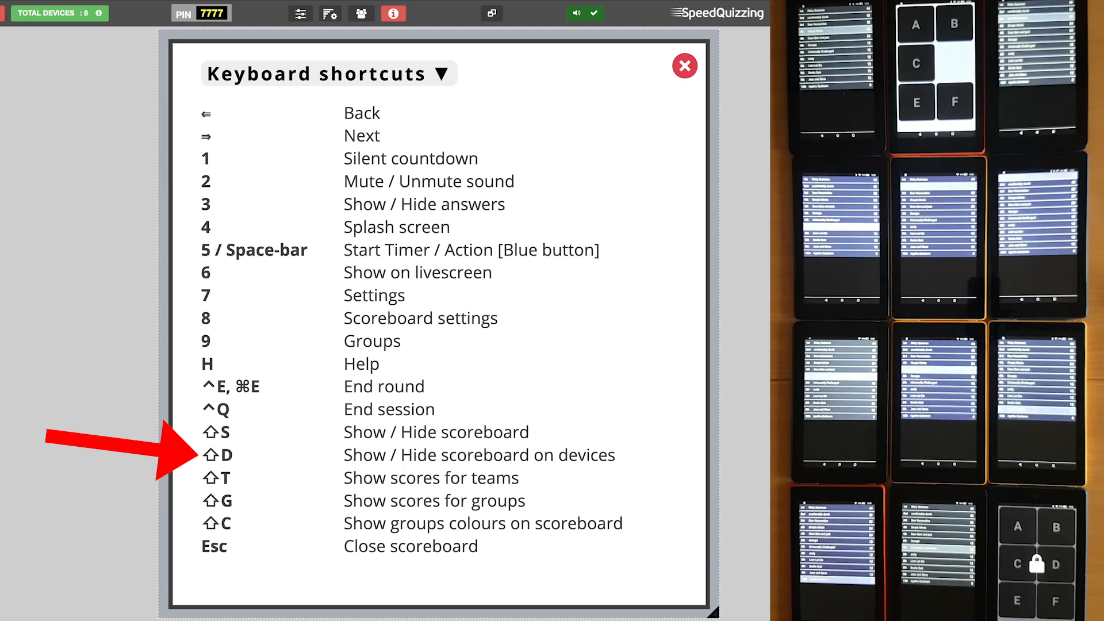